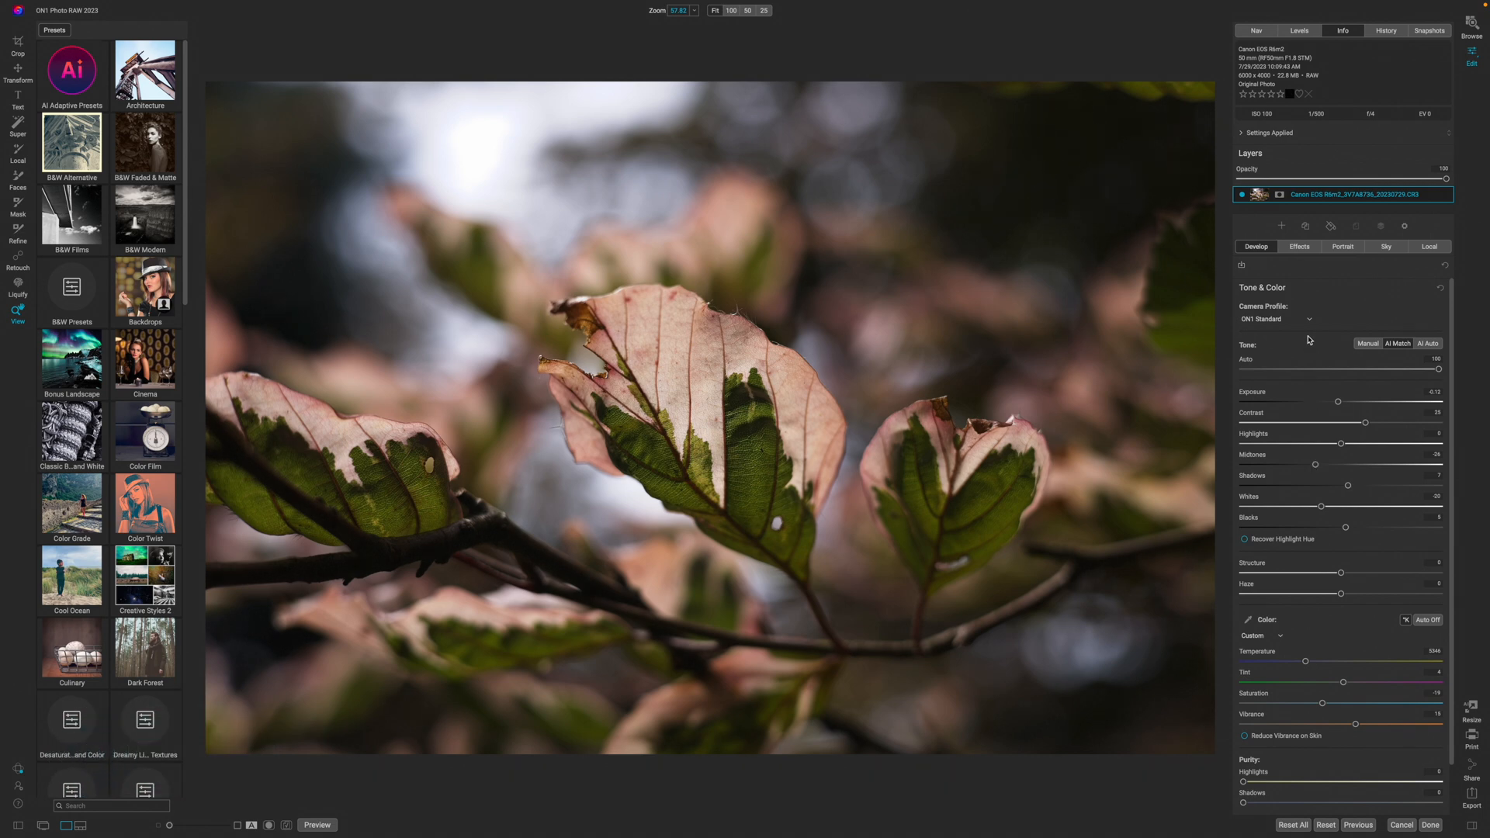
mouse_move(1391, 361)
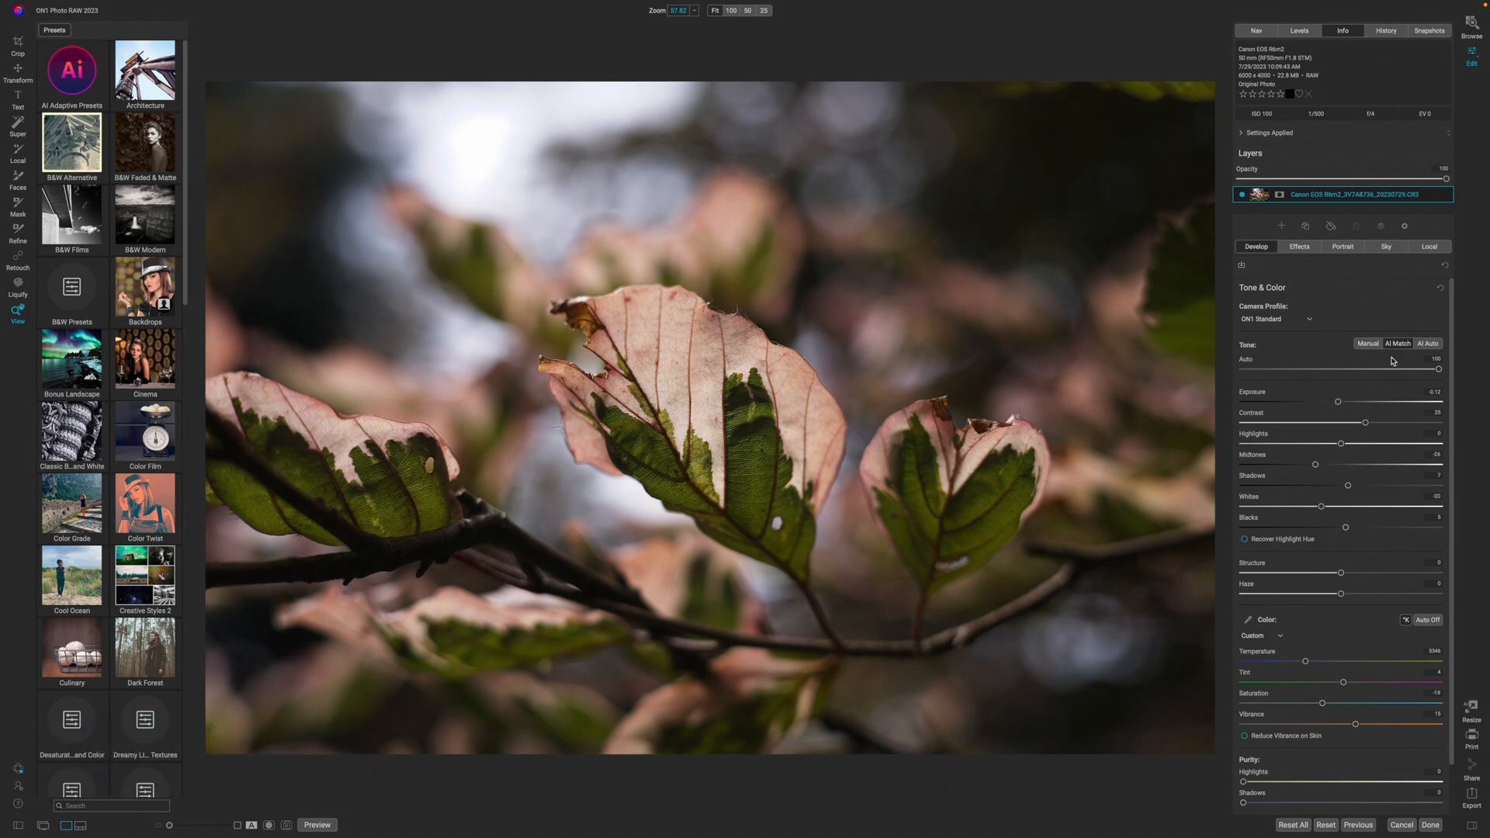
mouse_move(1398, 343)
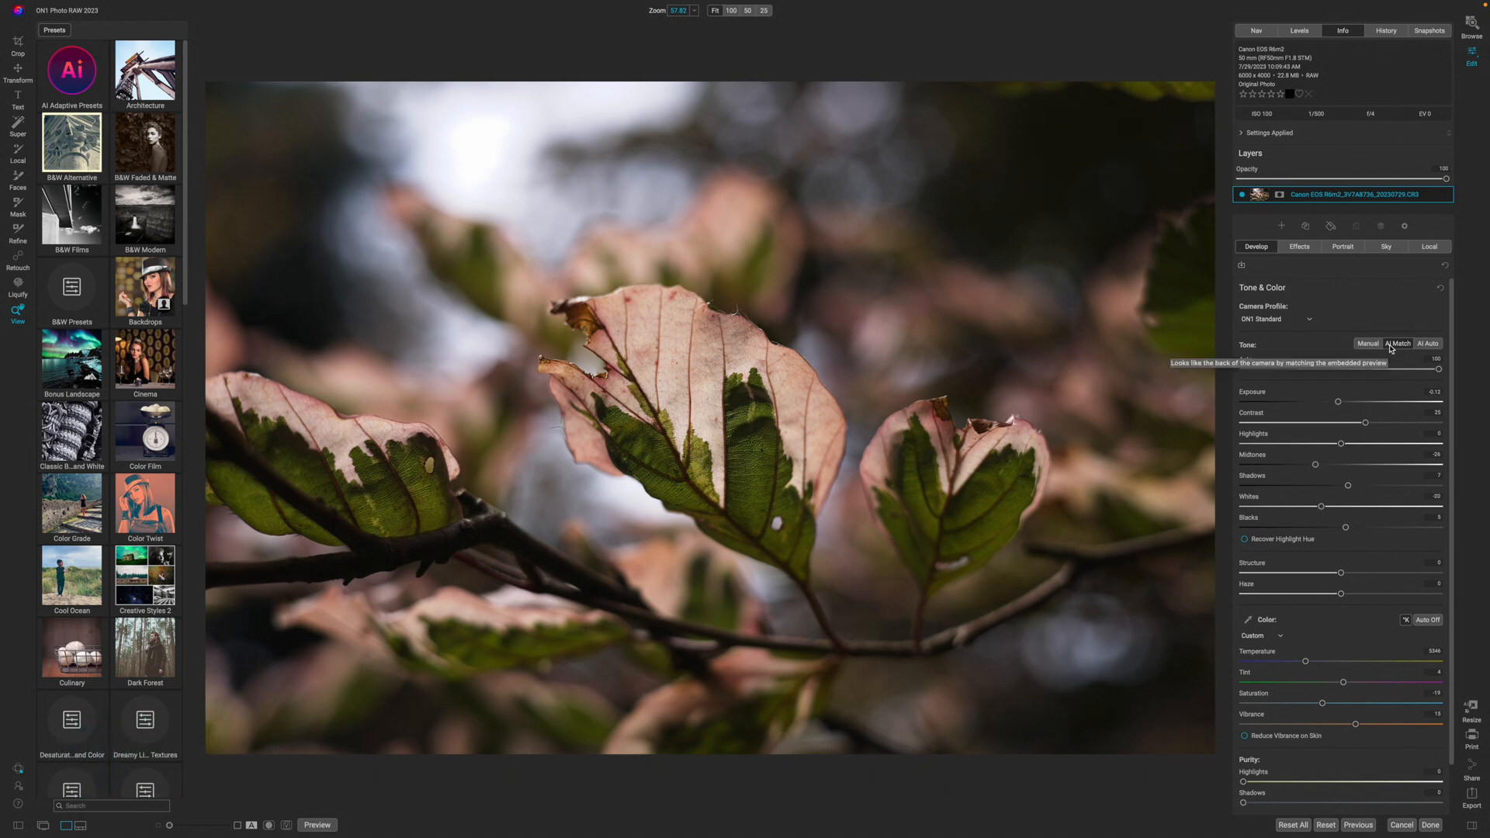
Add a local adjustment layer and restrict its mask to the pink leaf colour range.
click(315, 824)
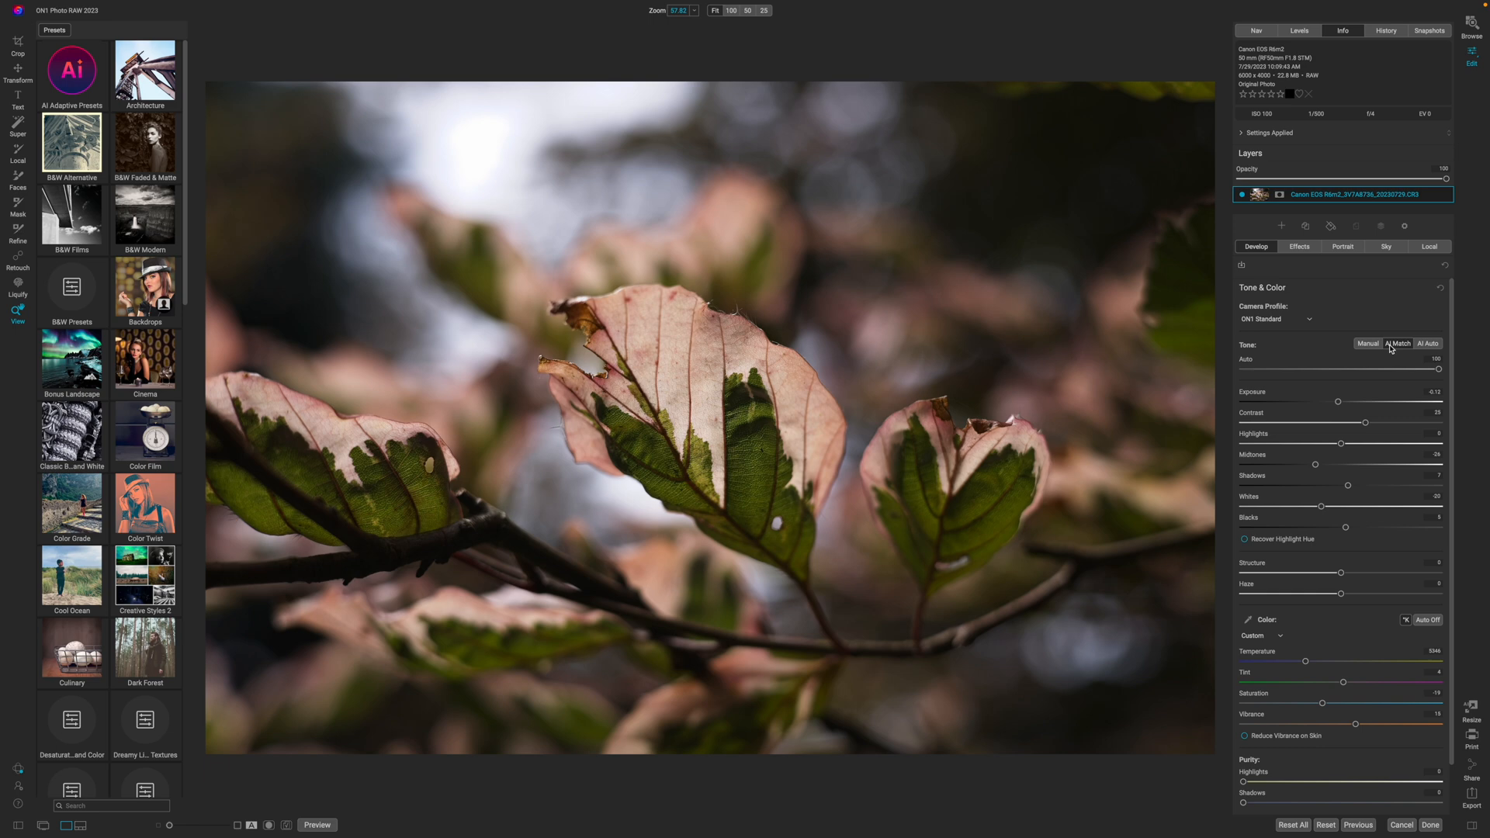
mouse_move(1420, 255)
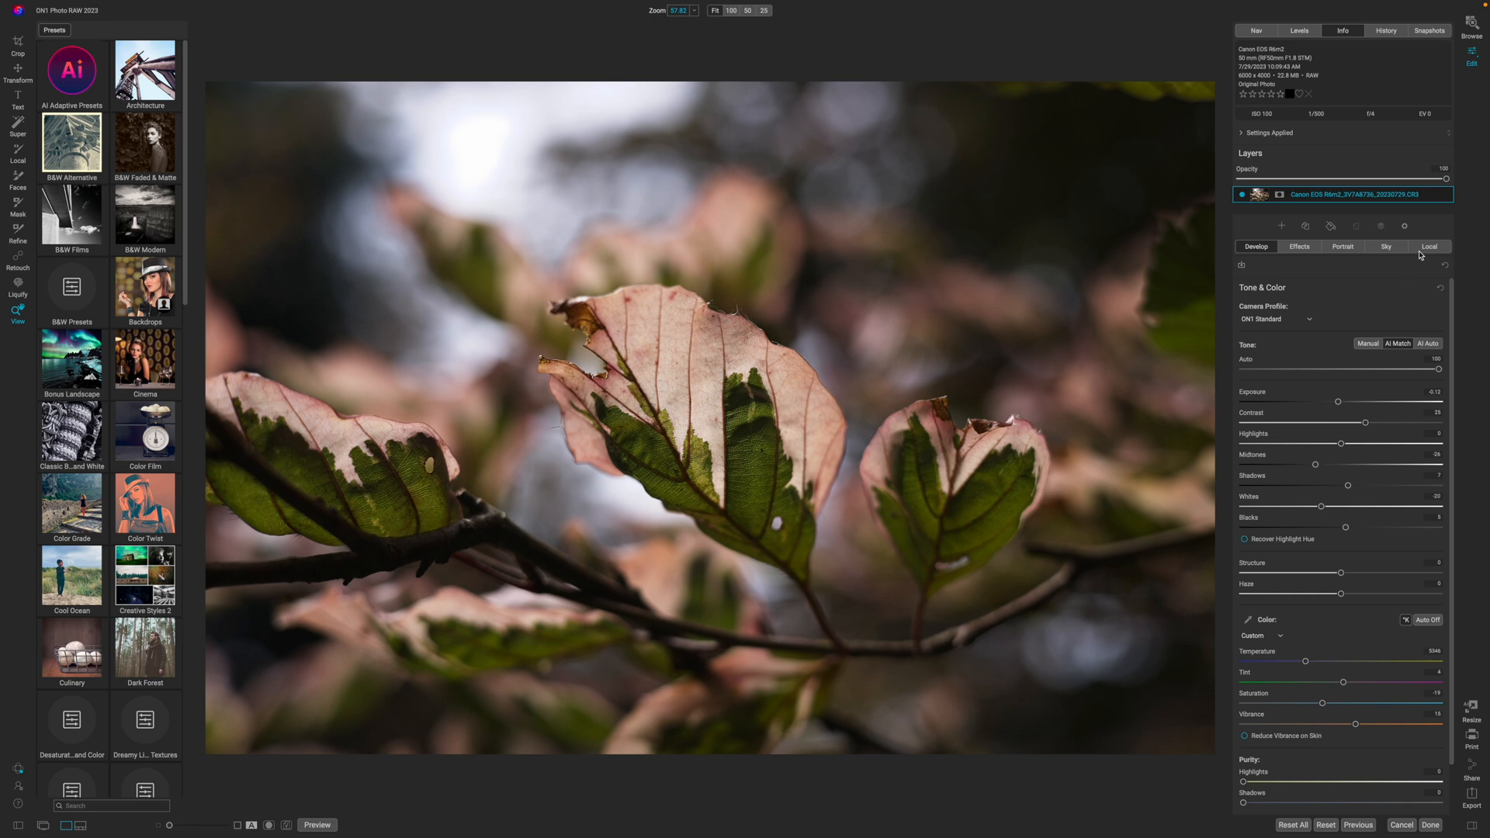
click(1429, 246)
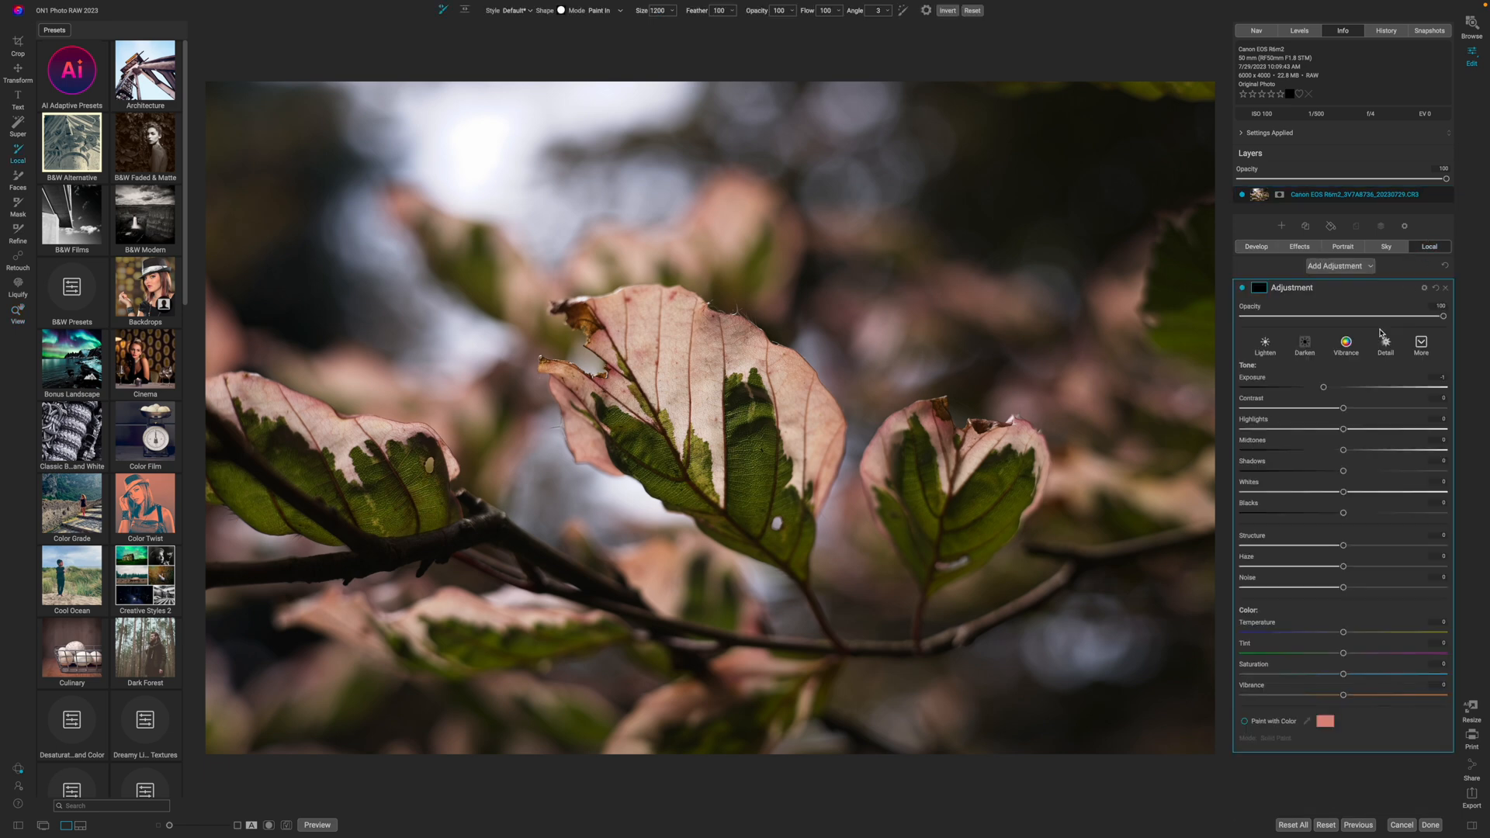
mouse_move(1256, 385)
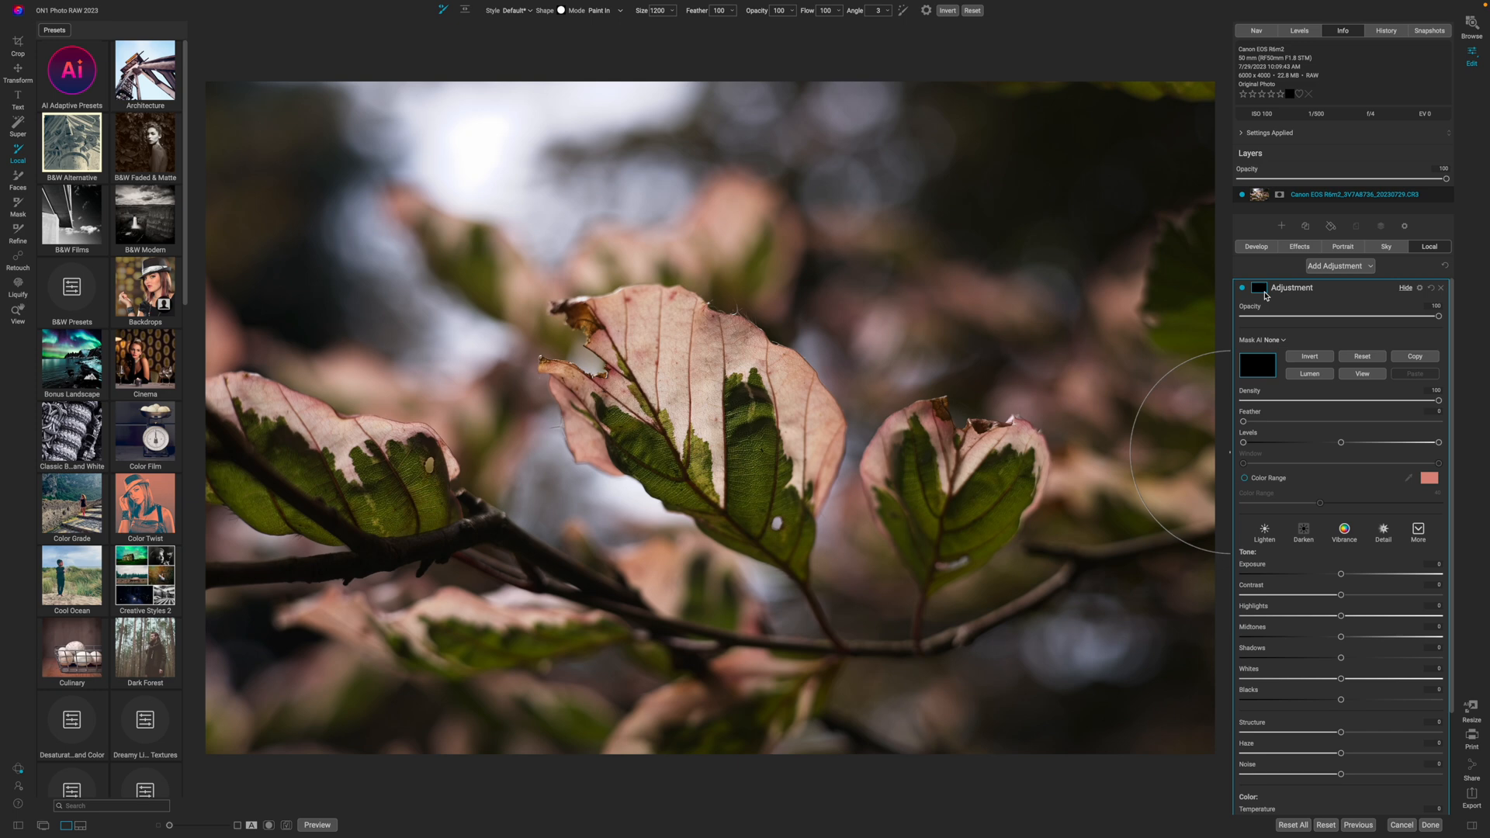
click(1243, 478)
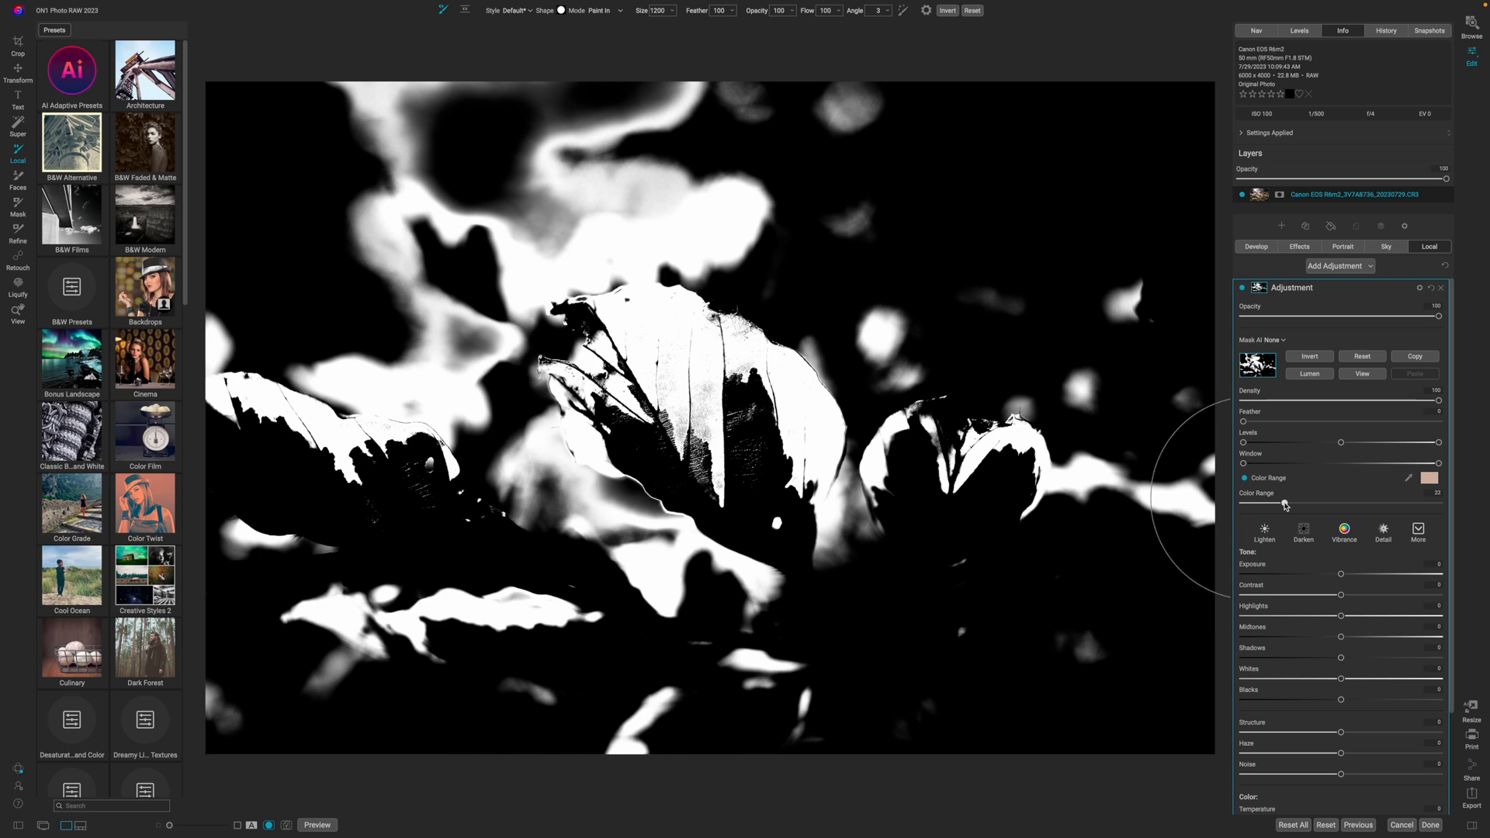
mouse_move(1240, 510)
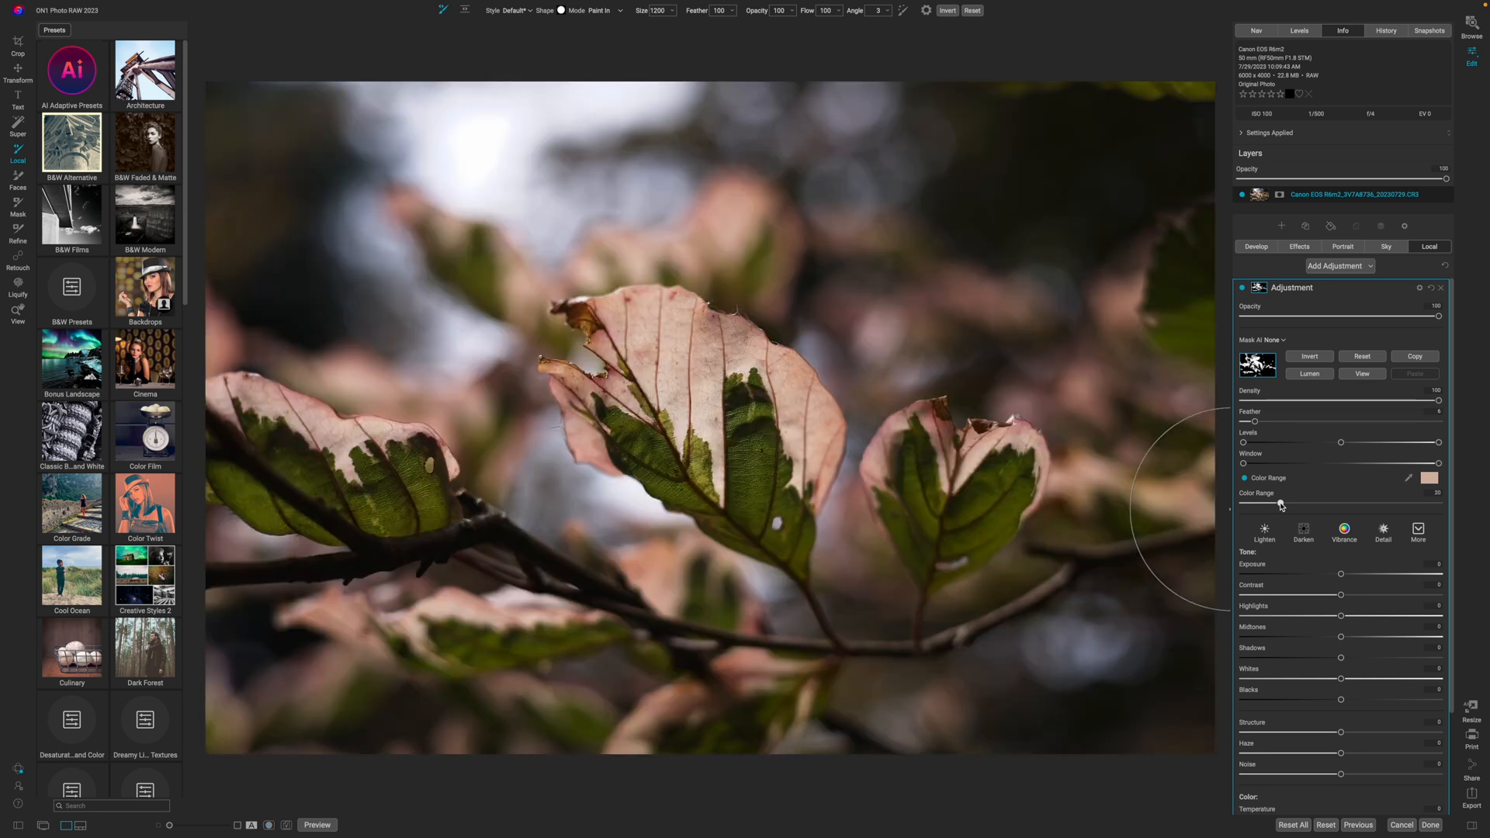
mouse_move(1278, 596)
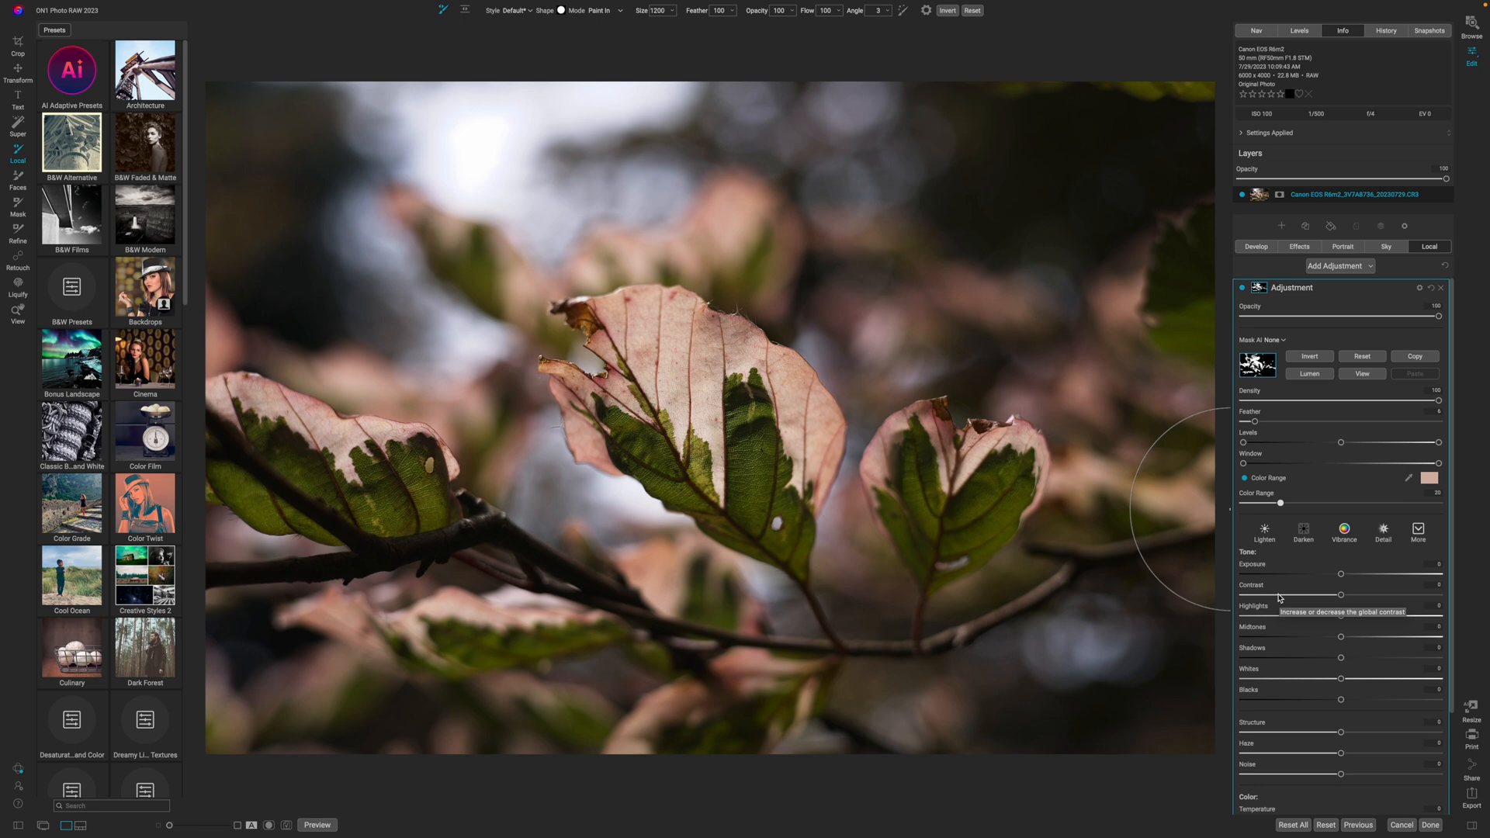
mouse_move(1418, 289)
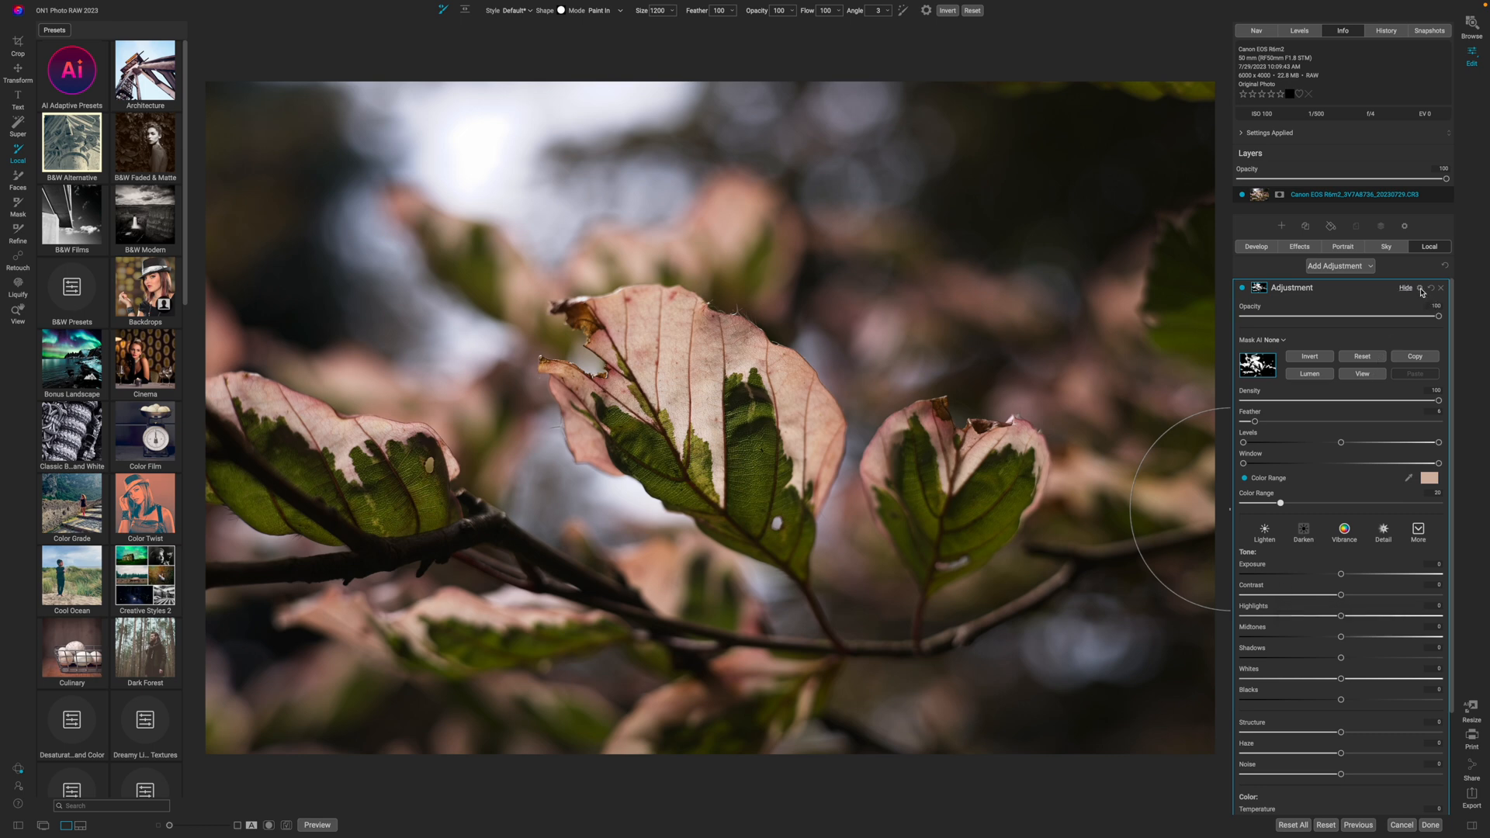
Set the masked adjustment's blending mode to Color.
click(1340, 340)
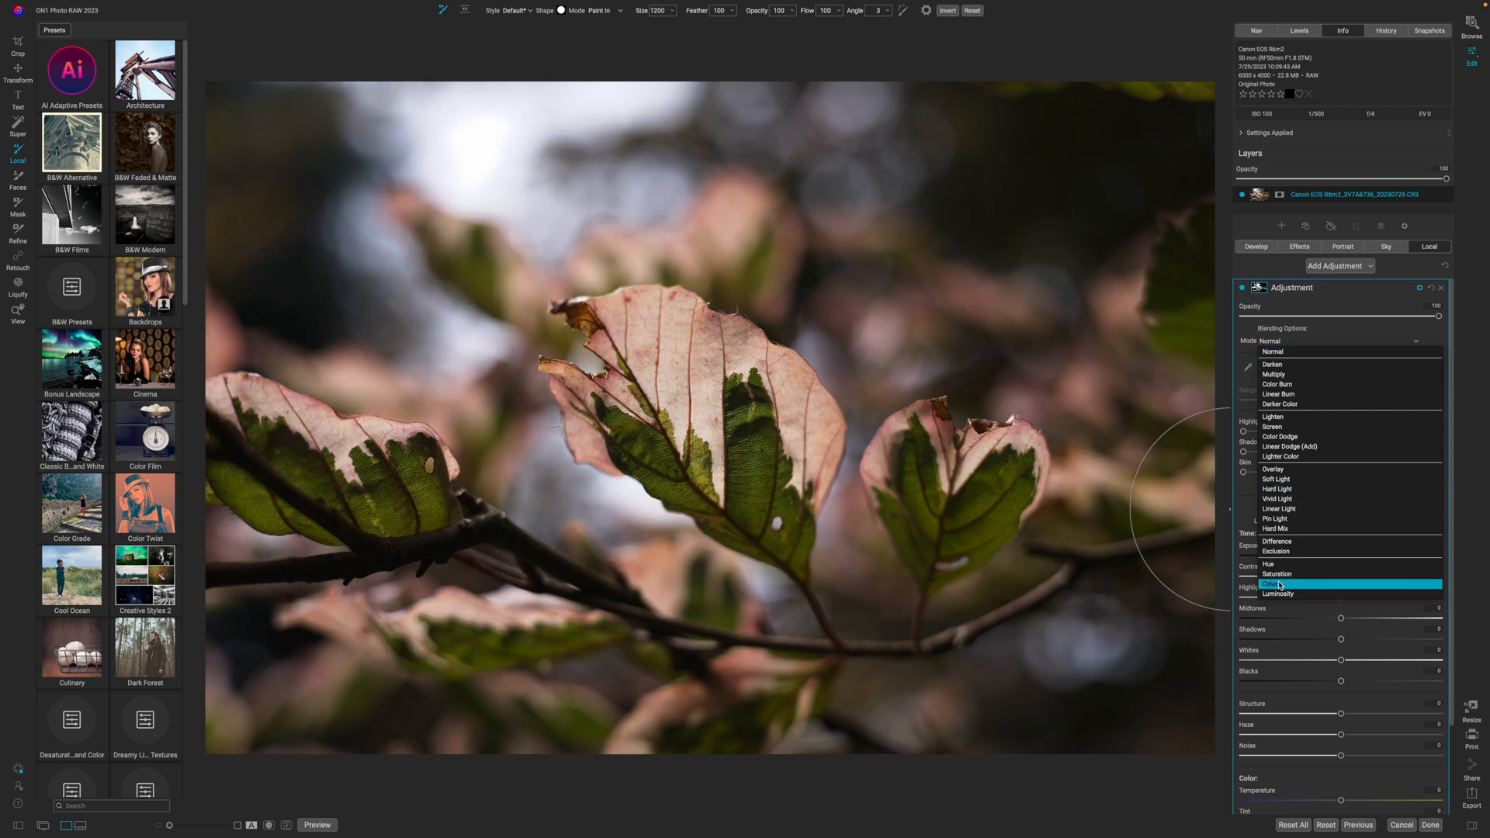
click(1272, 585)
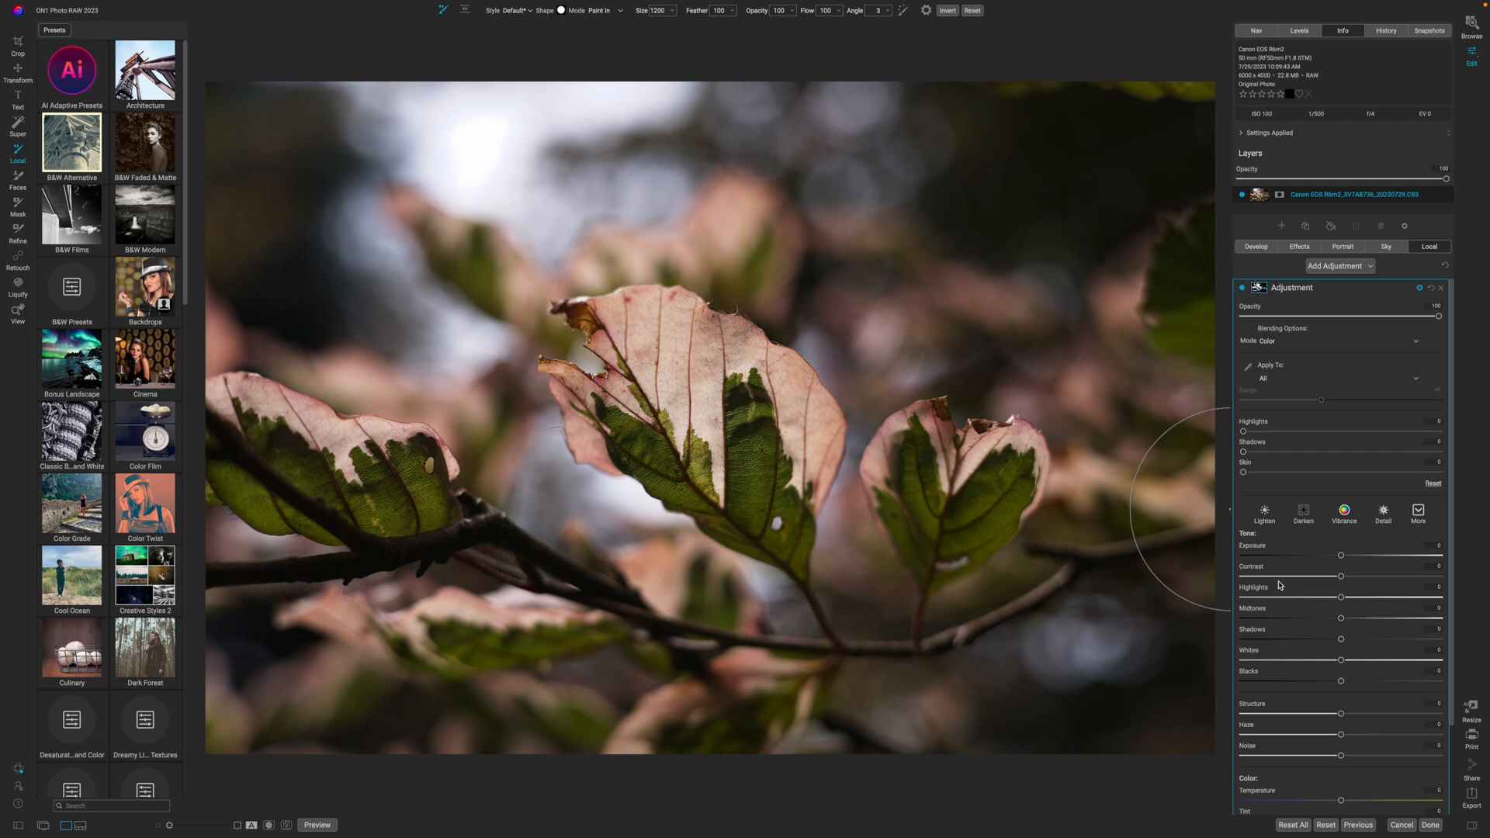
mouse_move(1344, 562)
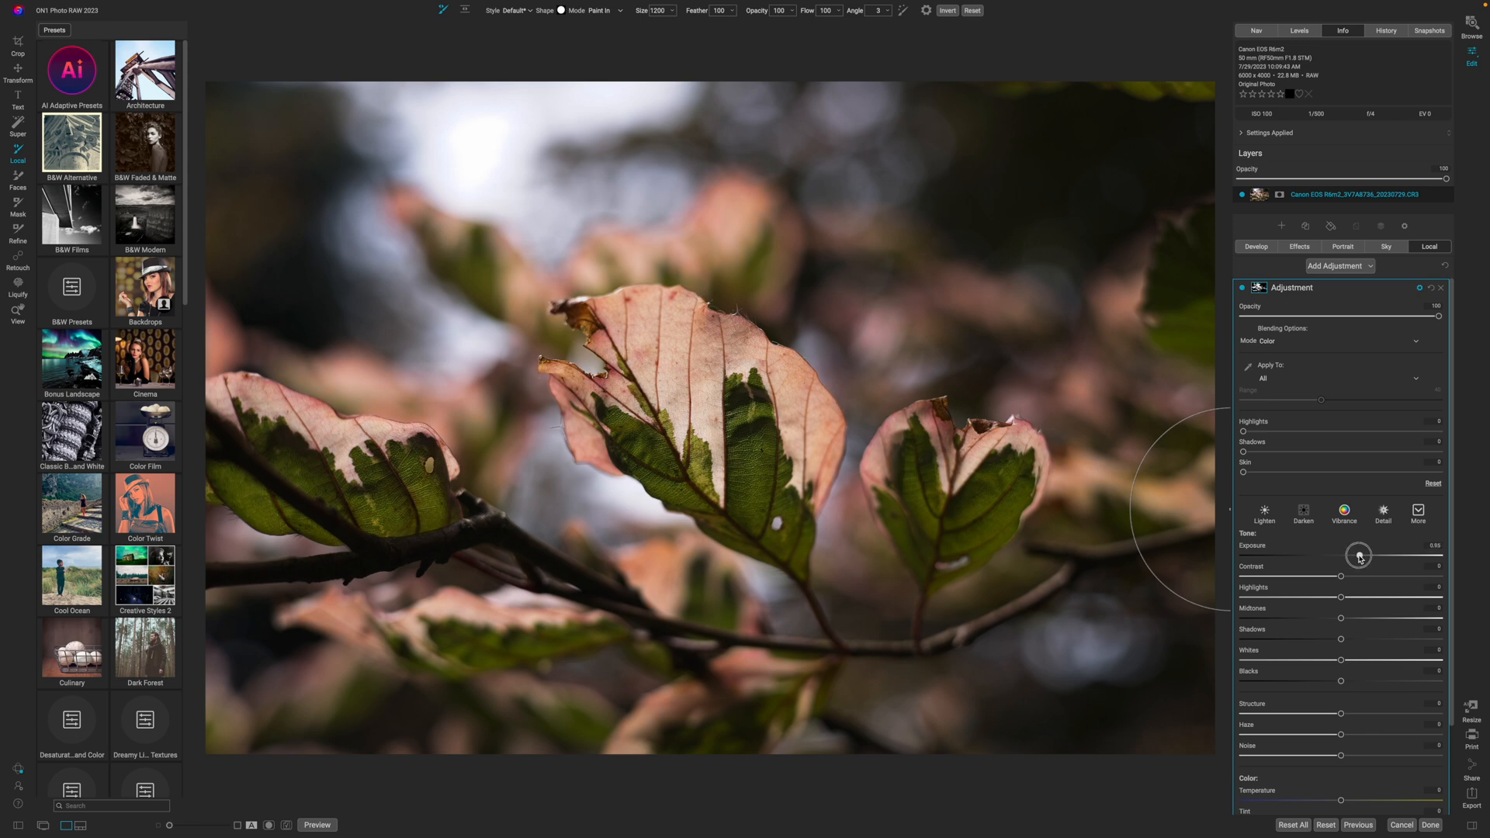
mouse_move(1360, 556)
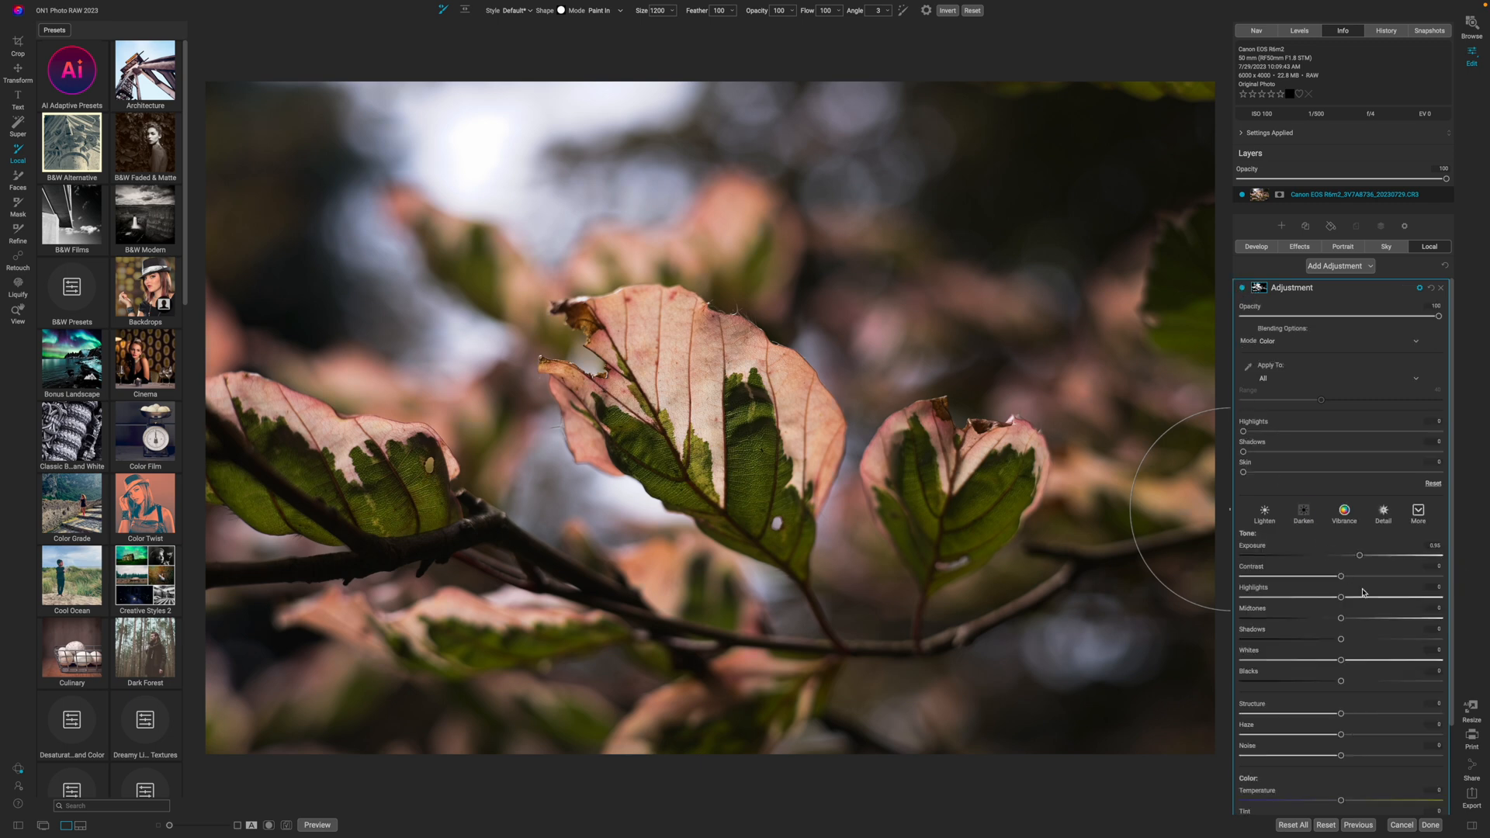
mouse_move(1354, 570)
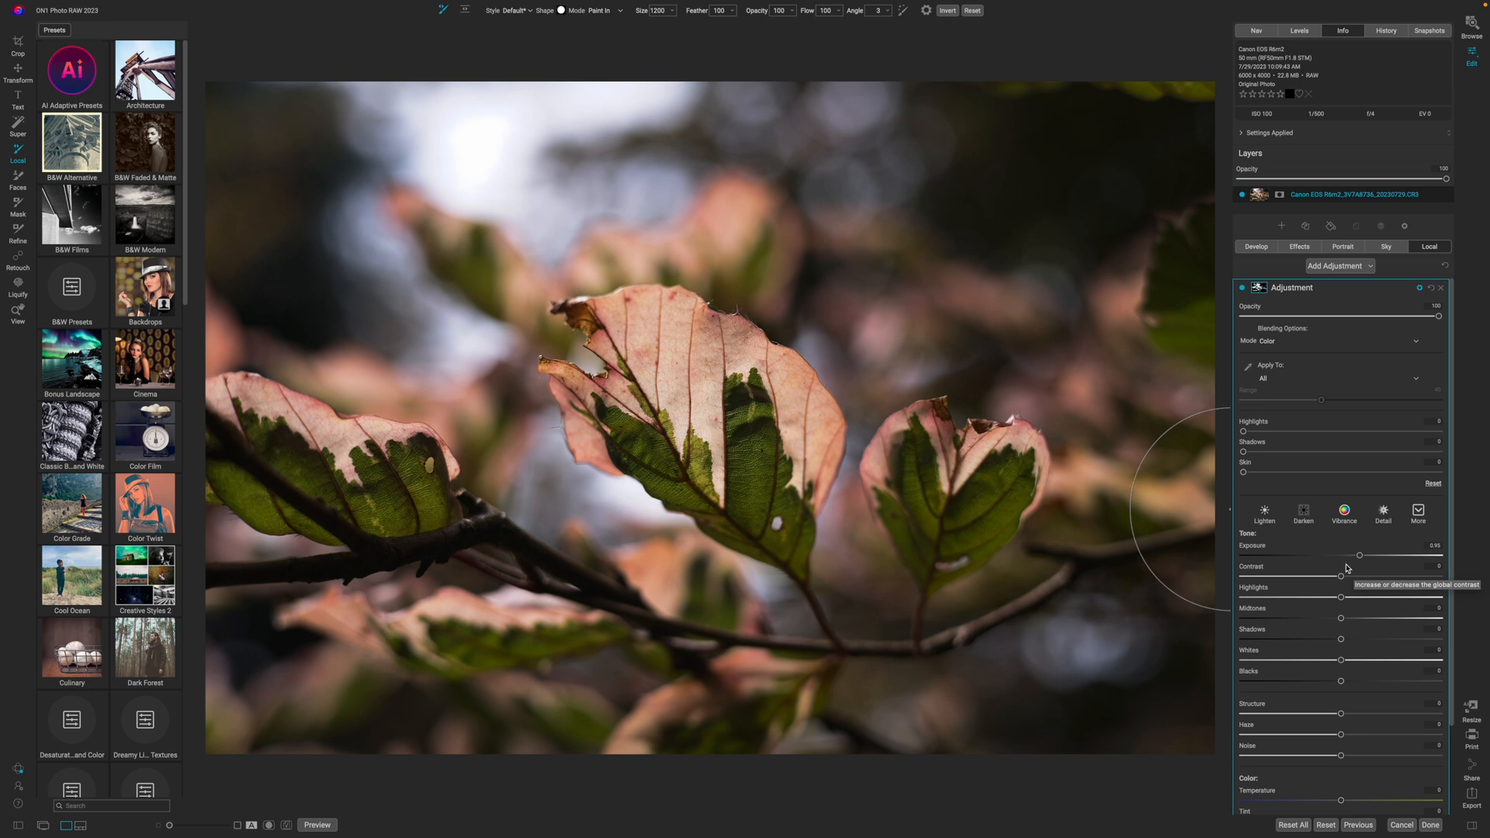
mouse_move(1347, 569)
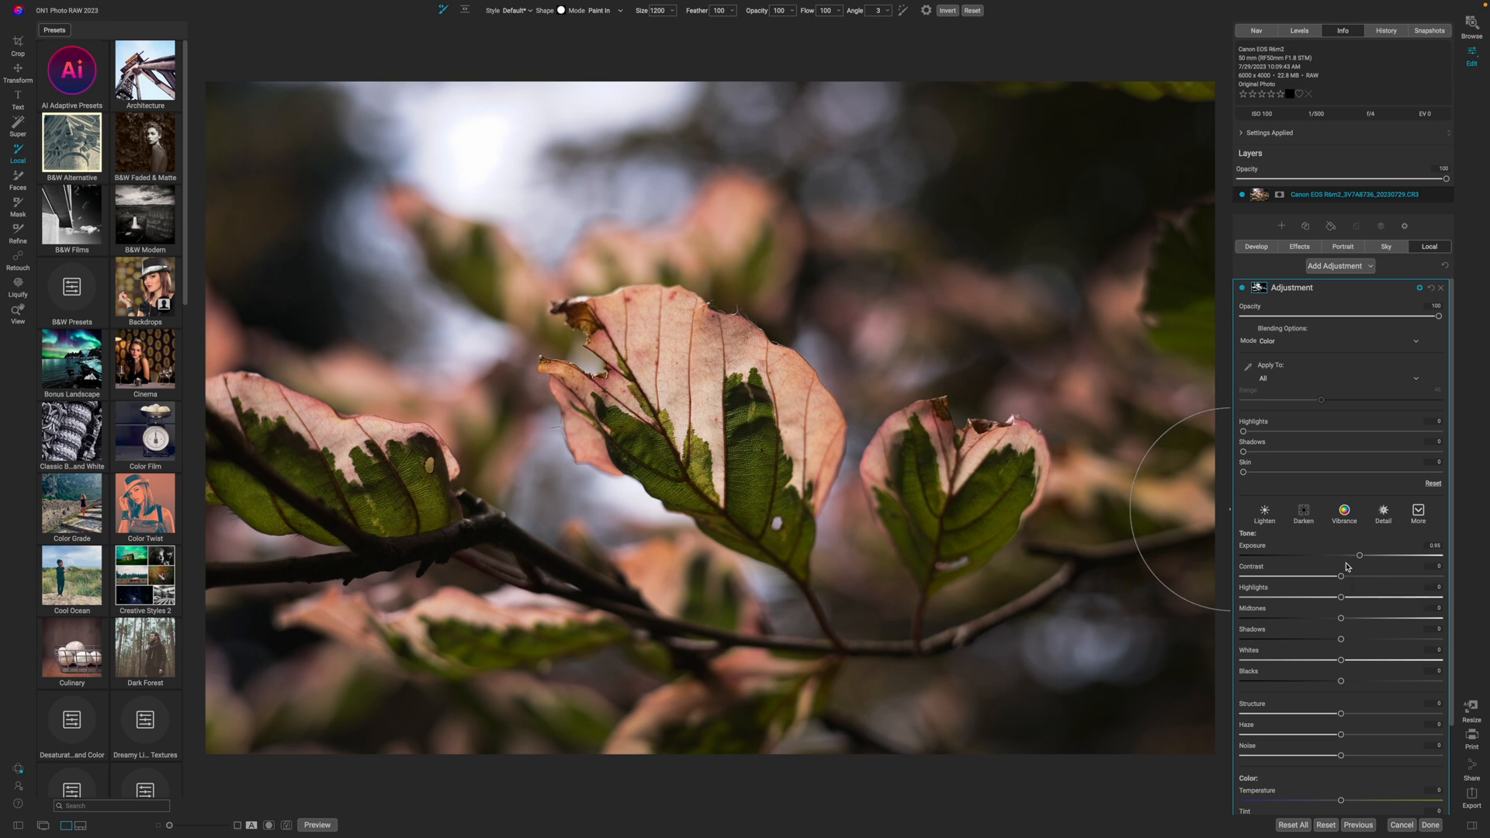
mouse_move(1345, 567)
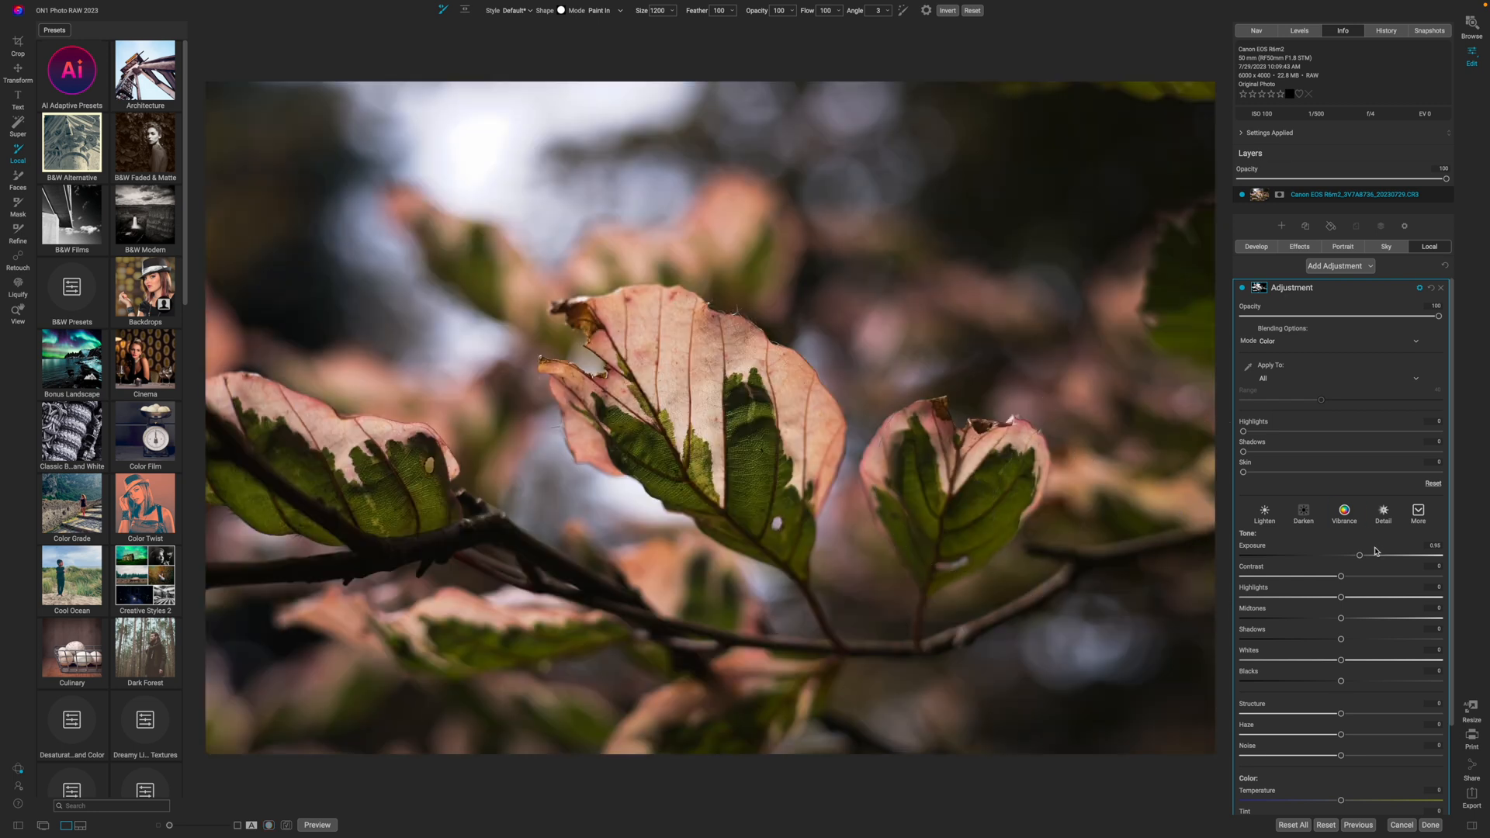
Raise Vibrance in the adjustment's Color section to enrich the pink leaves.
scroll(down, 3)
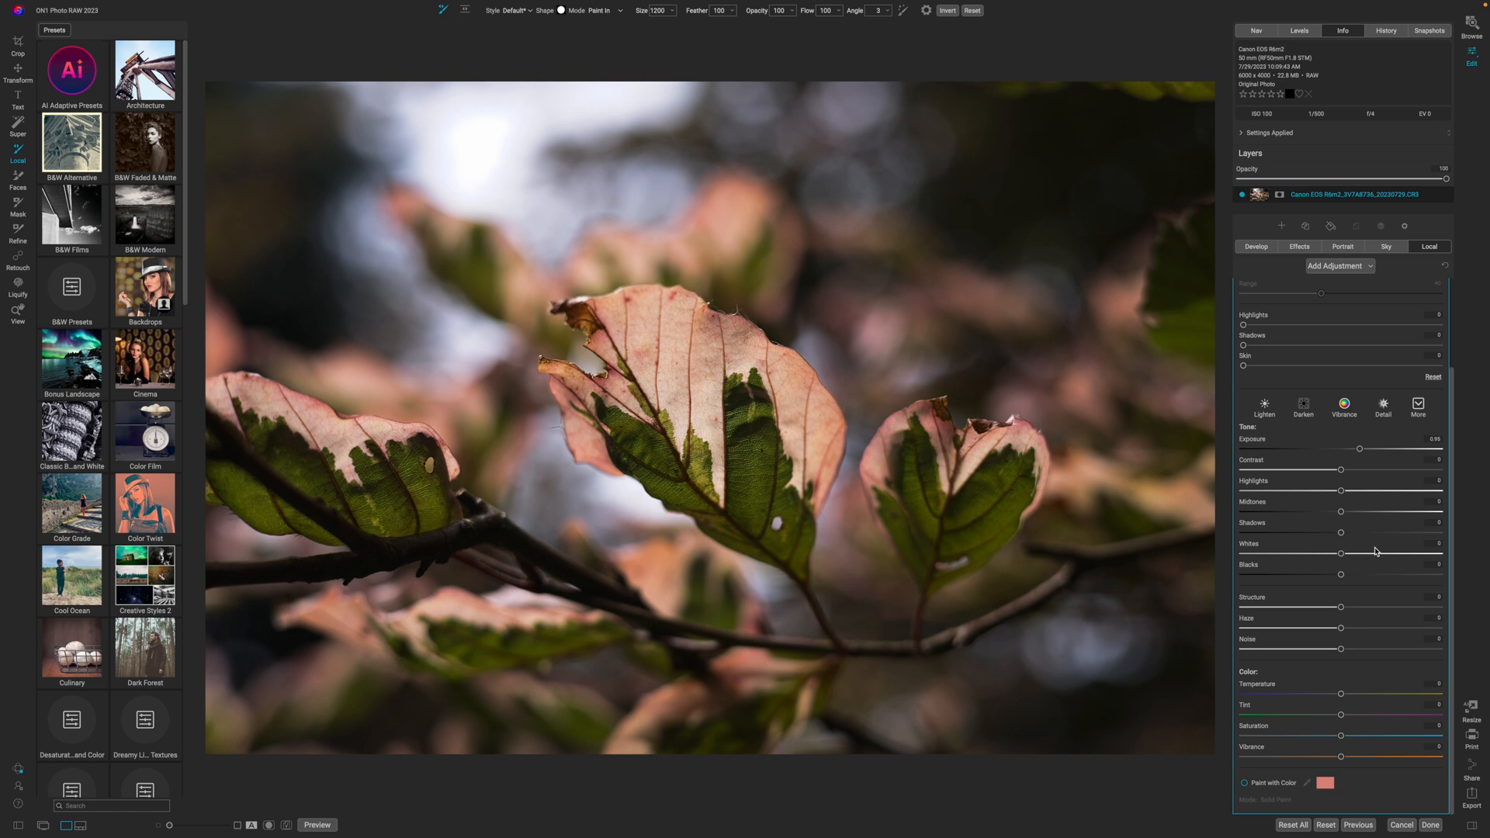
mouse_move(1361, 703)
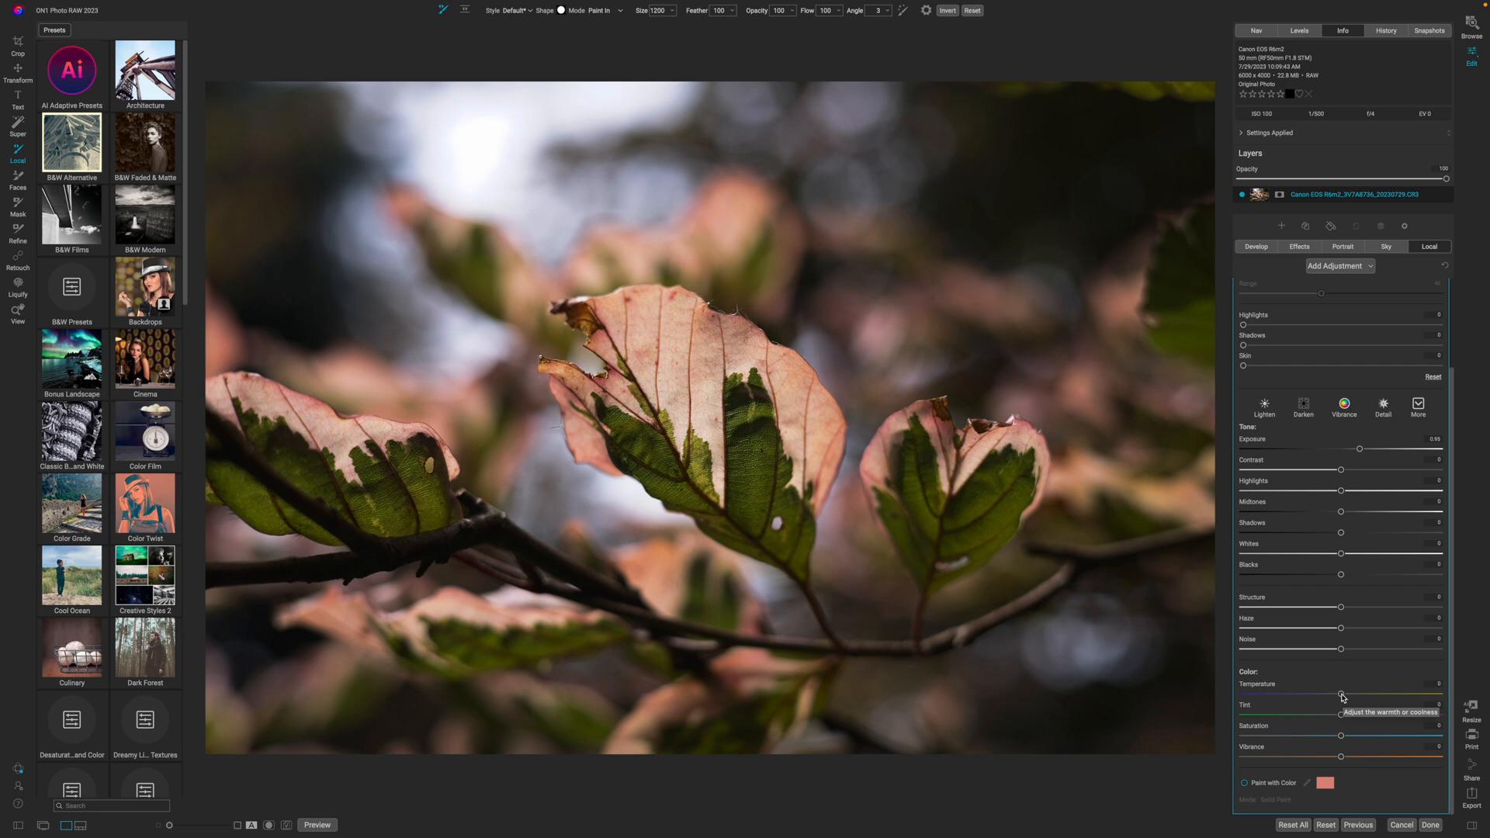
mouse_move(1341, 757)
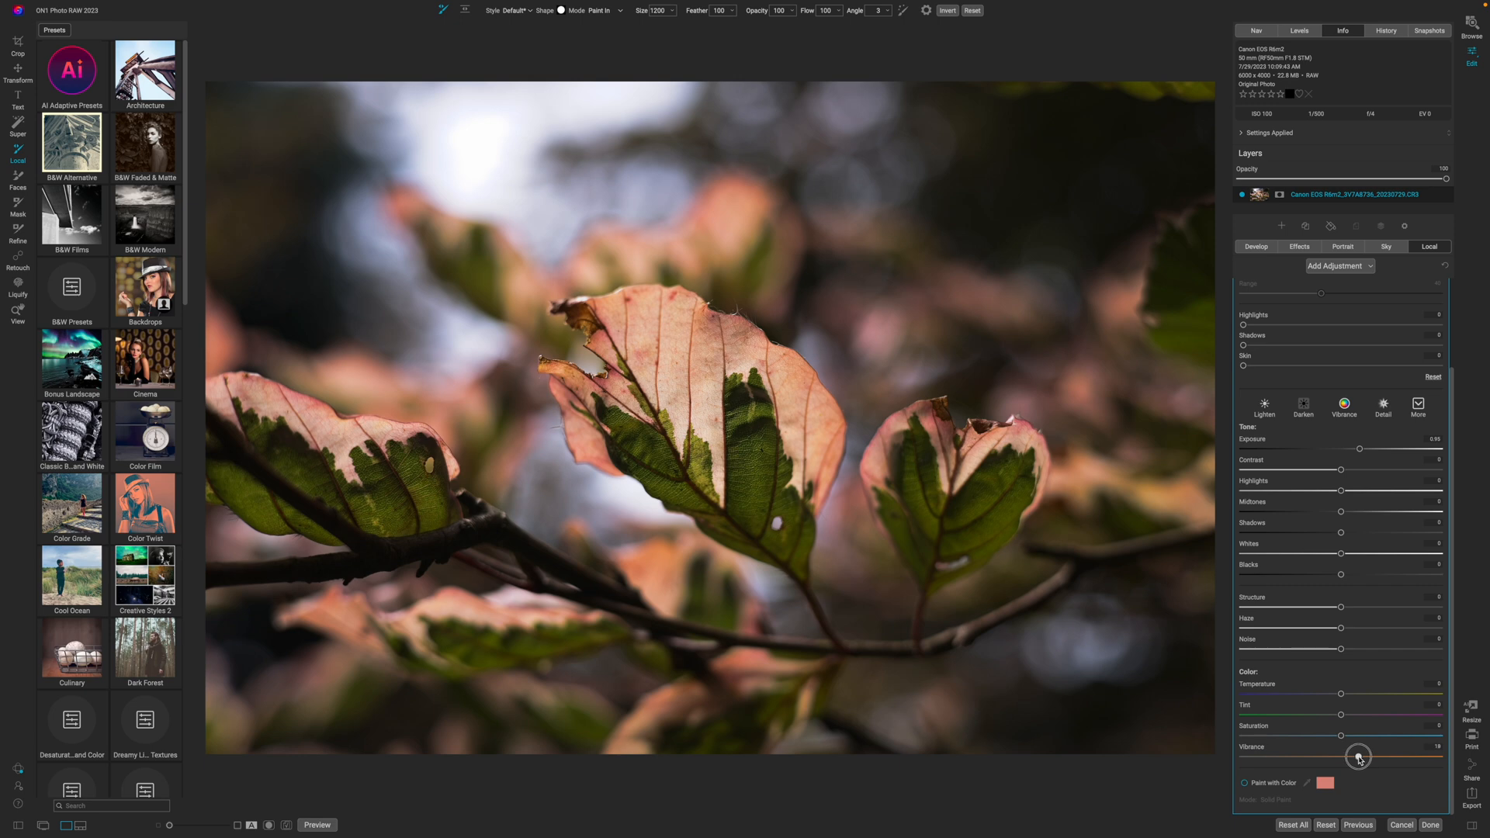
mouse_move(713, 158)
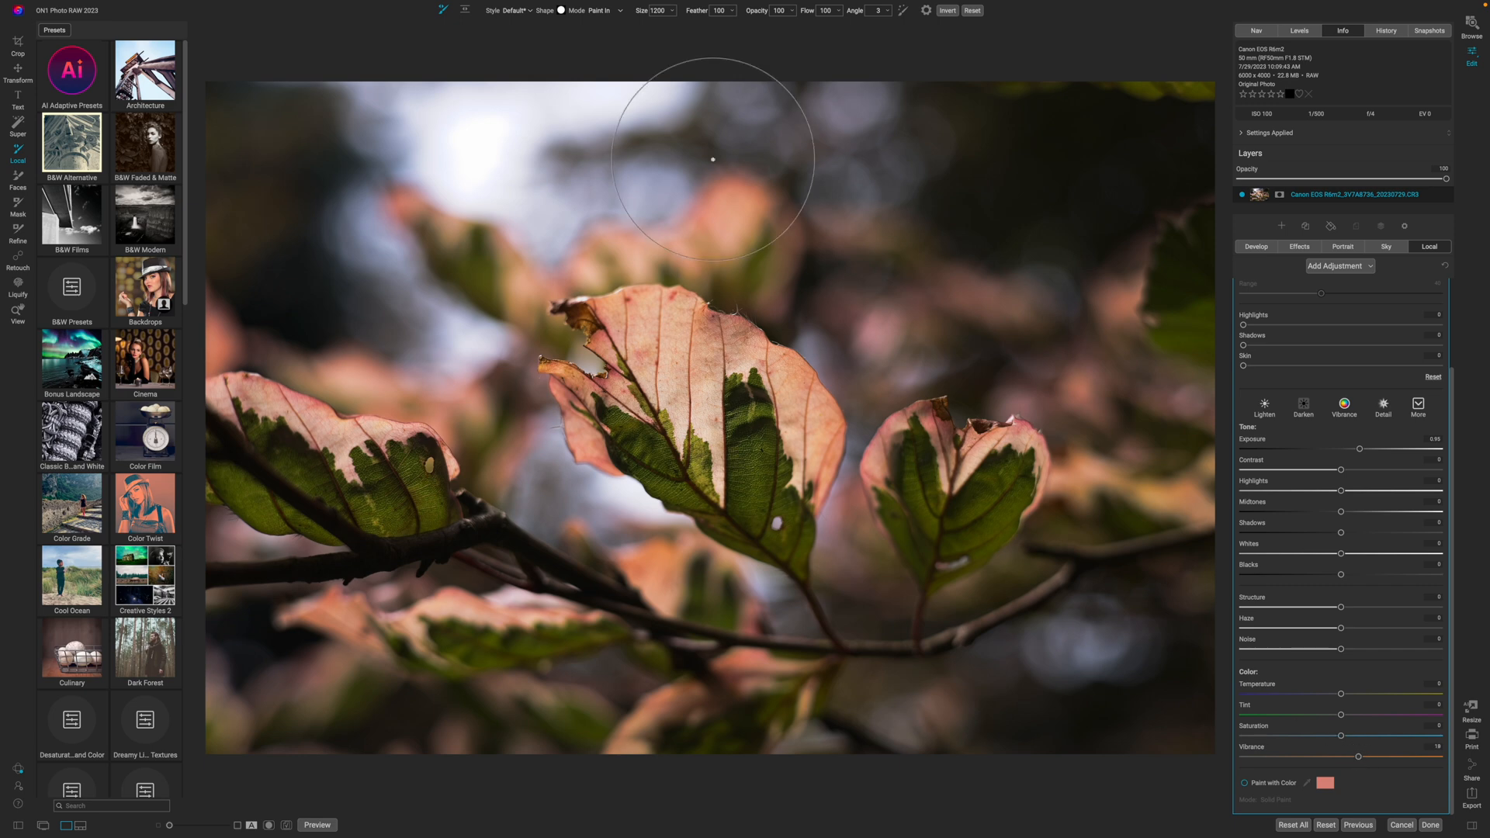
mouse_move(672, 95)
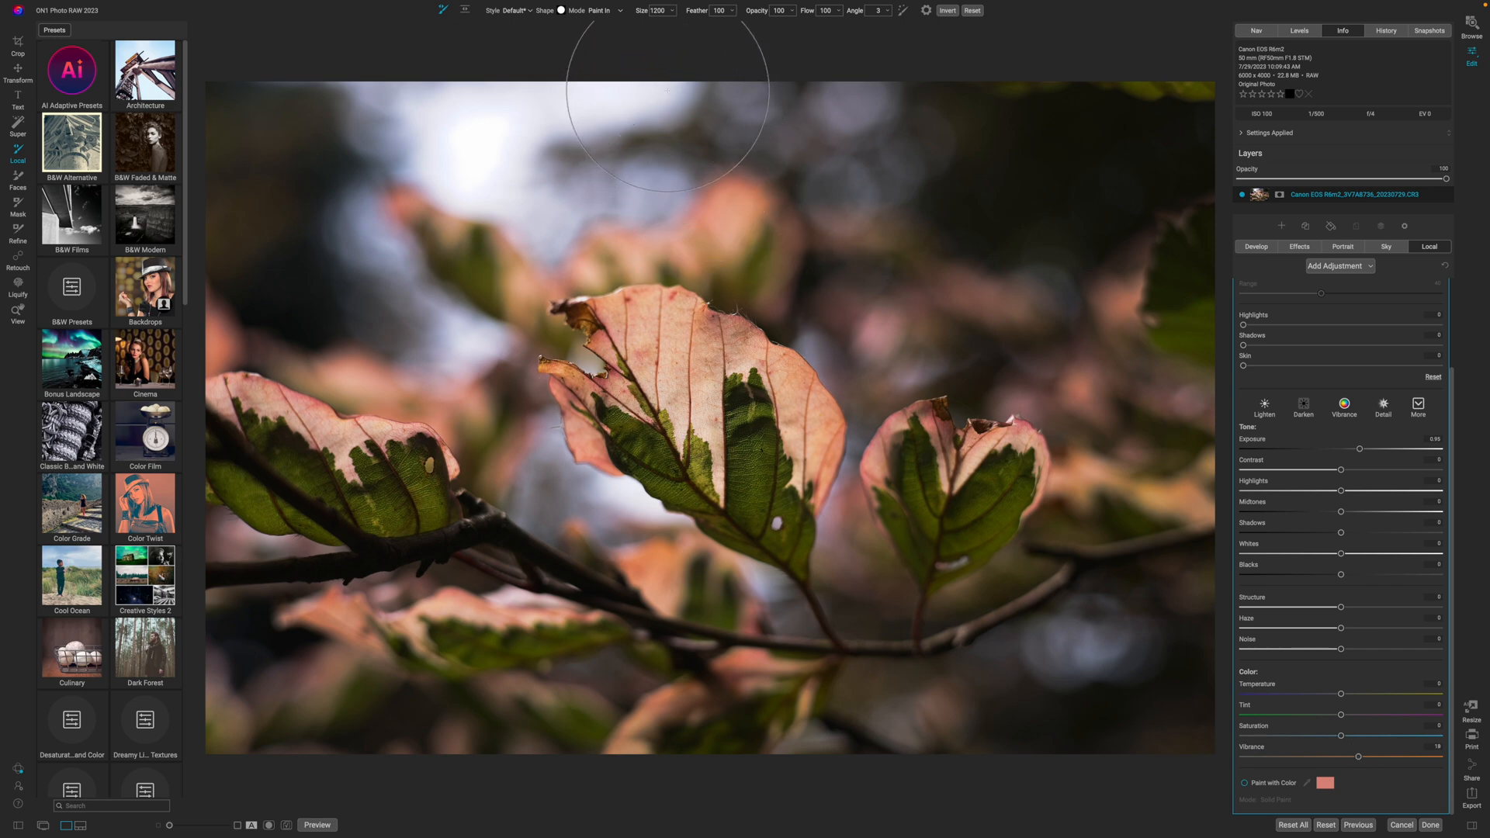
mouse_move(691, 299)
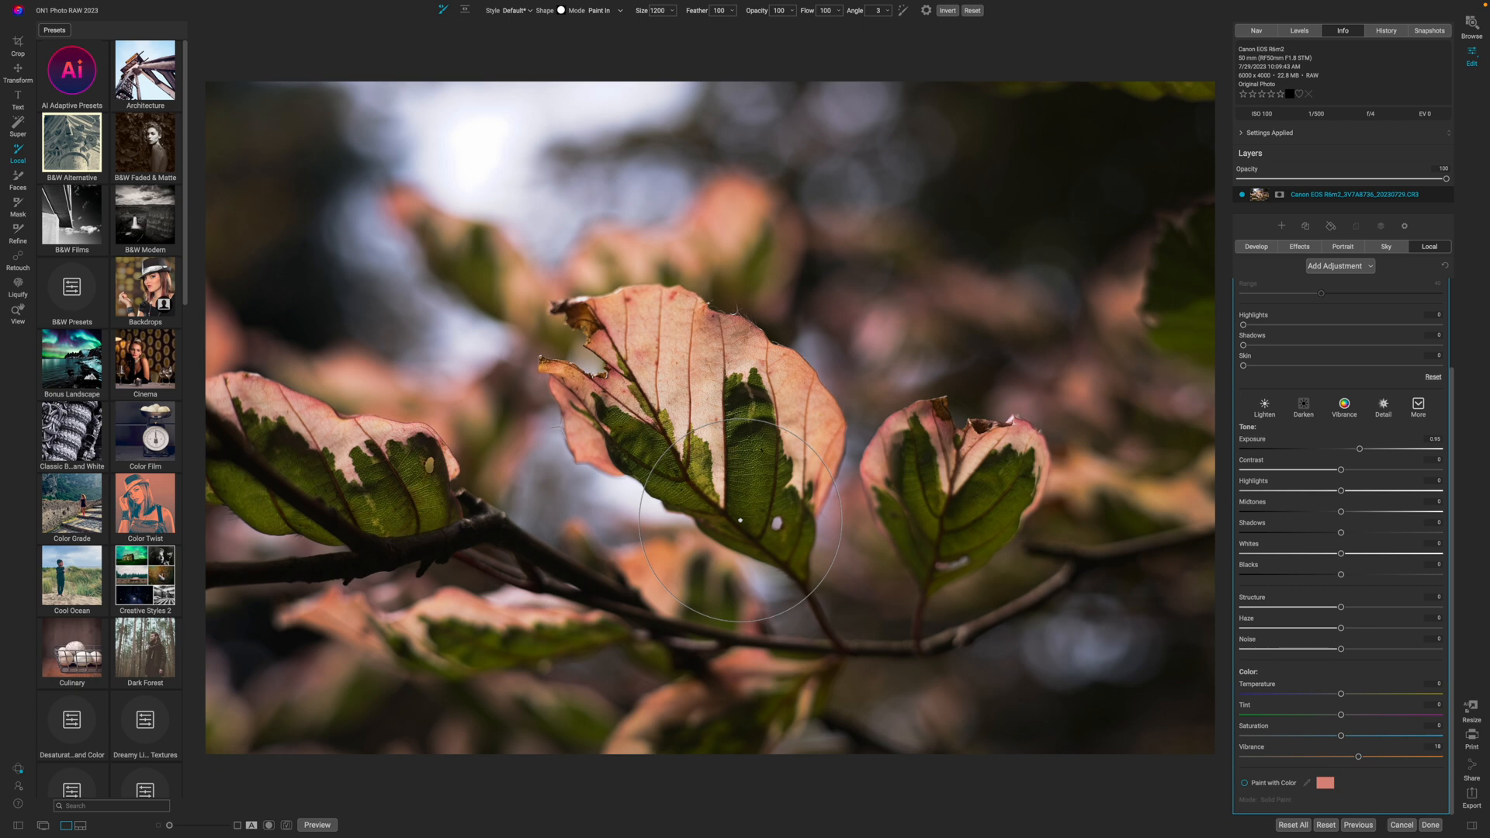
mouse_move(739, 435)
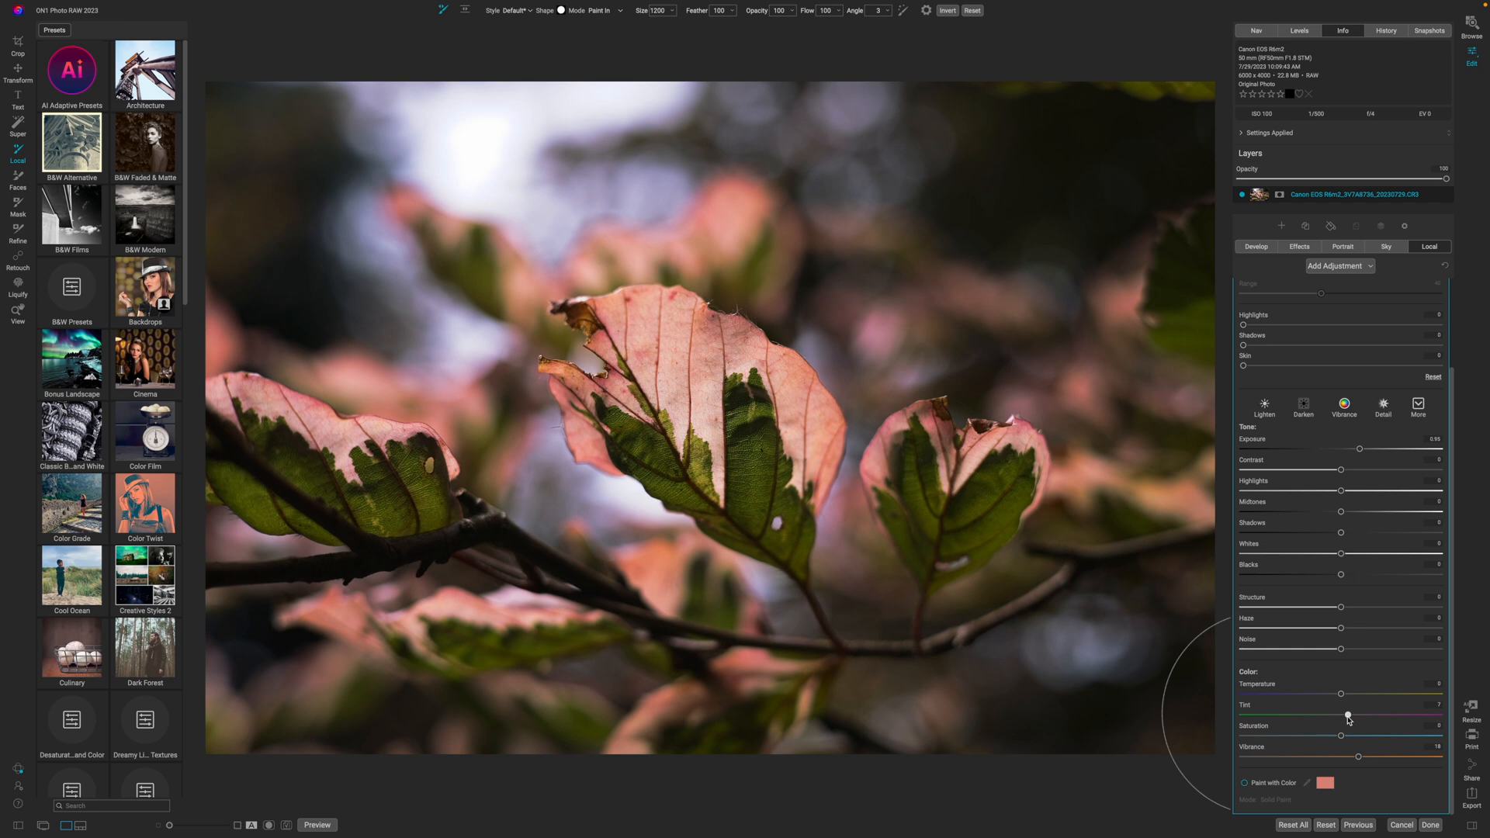
mouse_move(1348, 716)
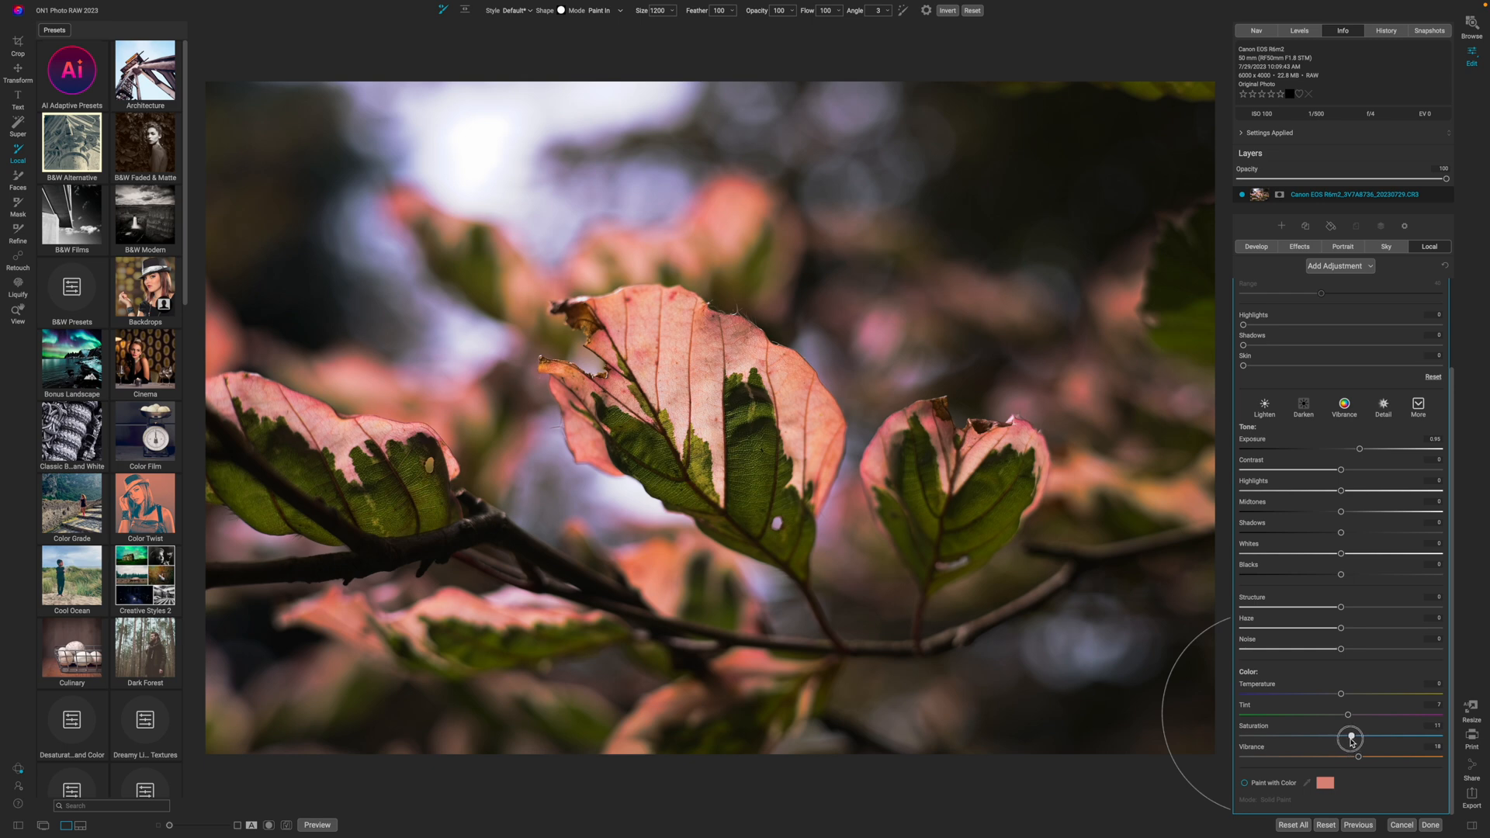
mouse_move(1388, 712)
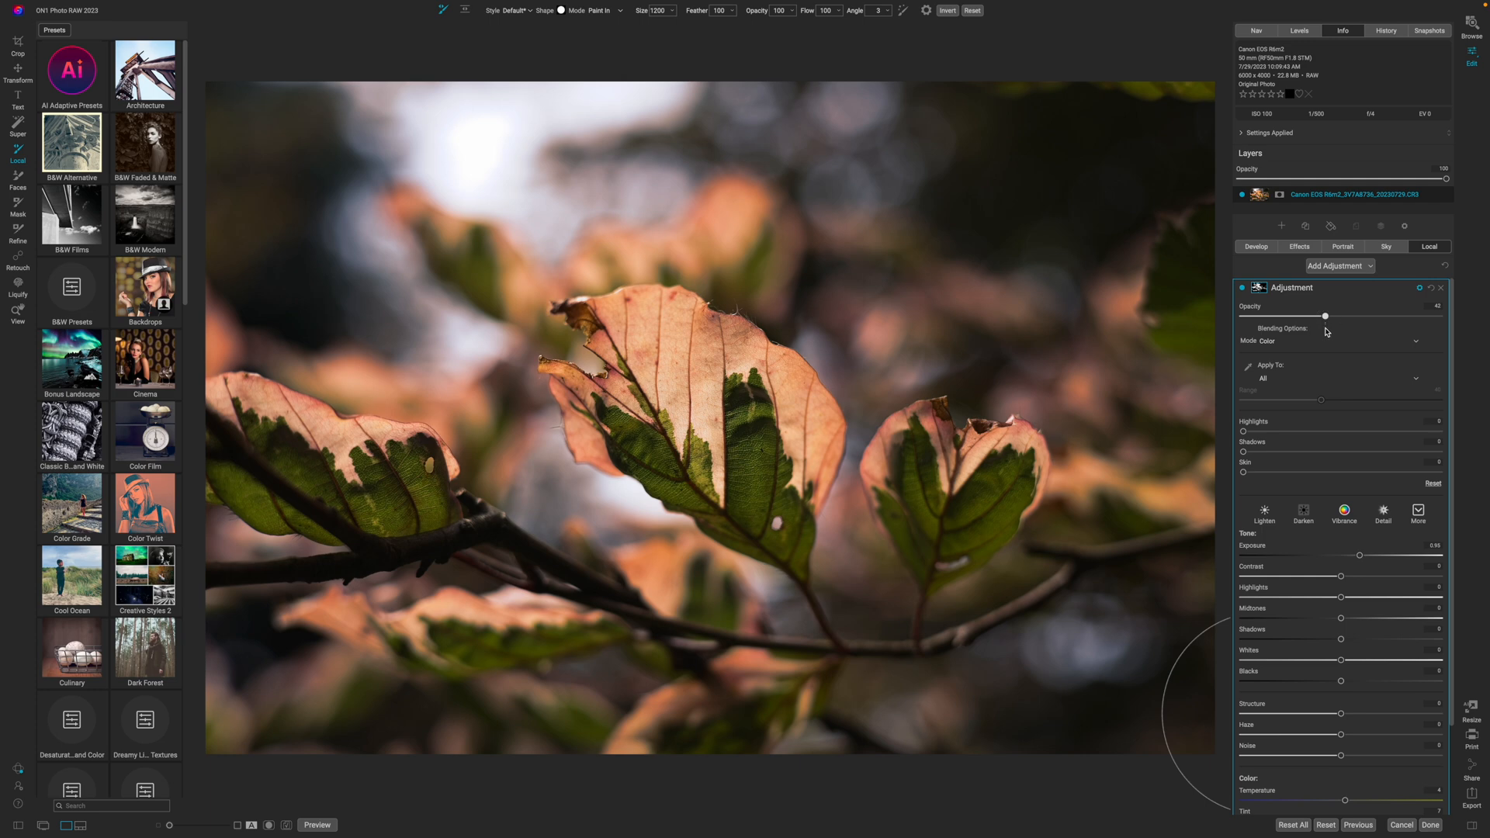
mouse_move(1312, 374)
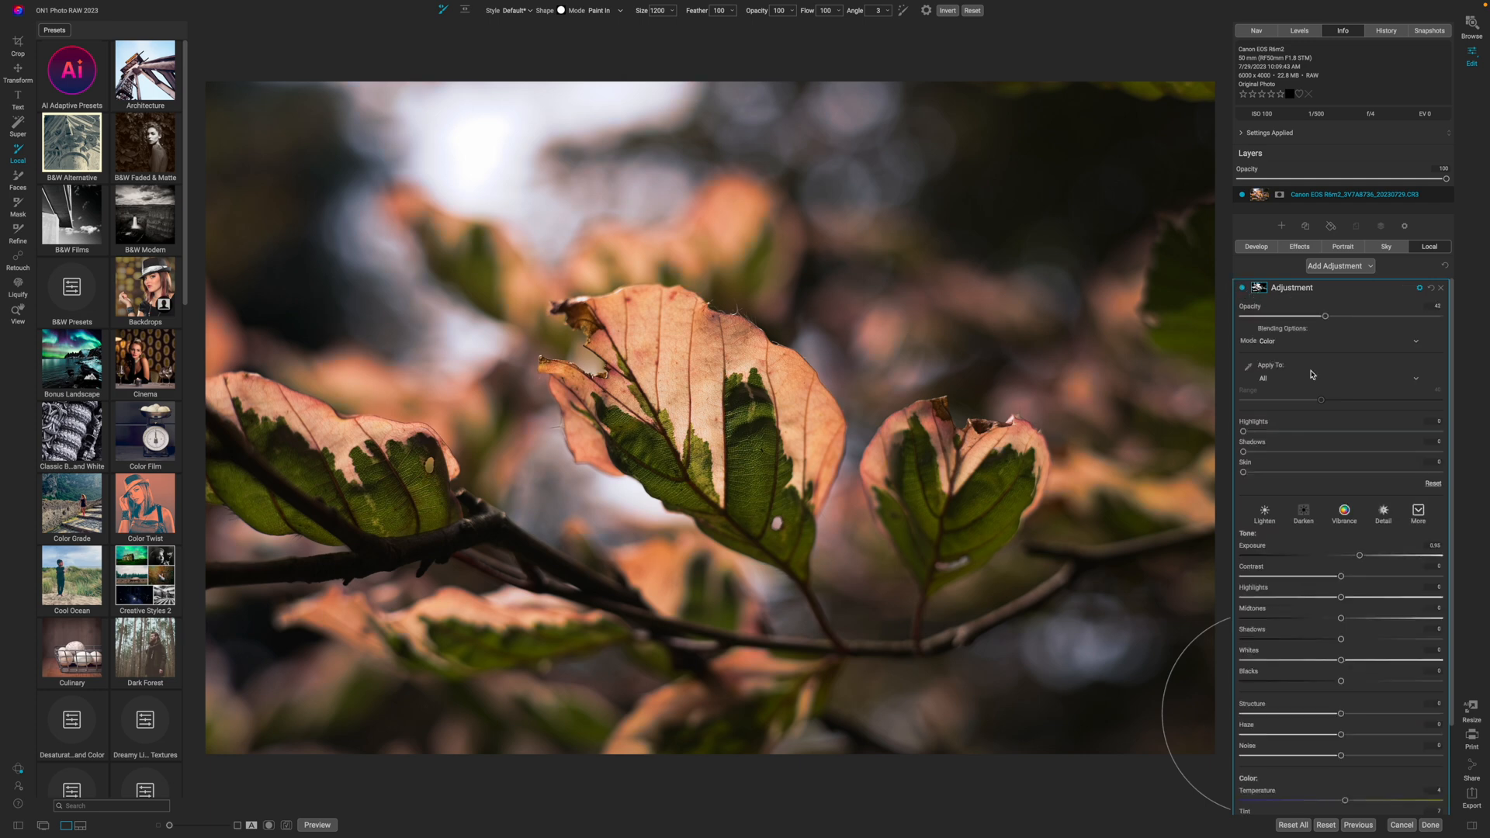
Lower Exposure at full opacity and re-enable the pink adjustment after comparing.
scroll(down, 3)
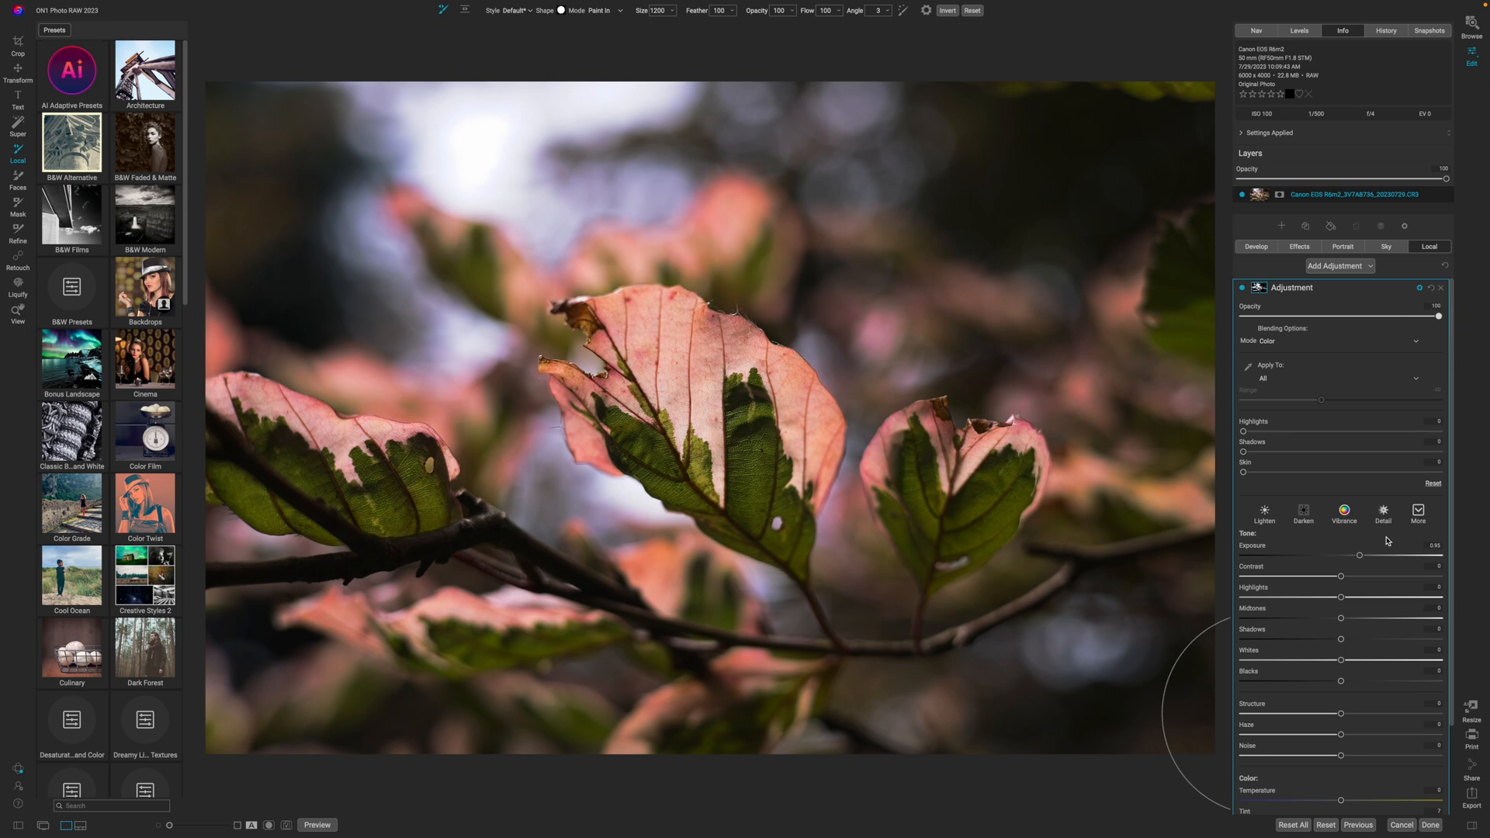
mouse_move(1363, 564)
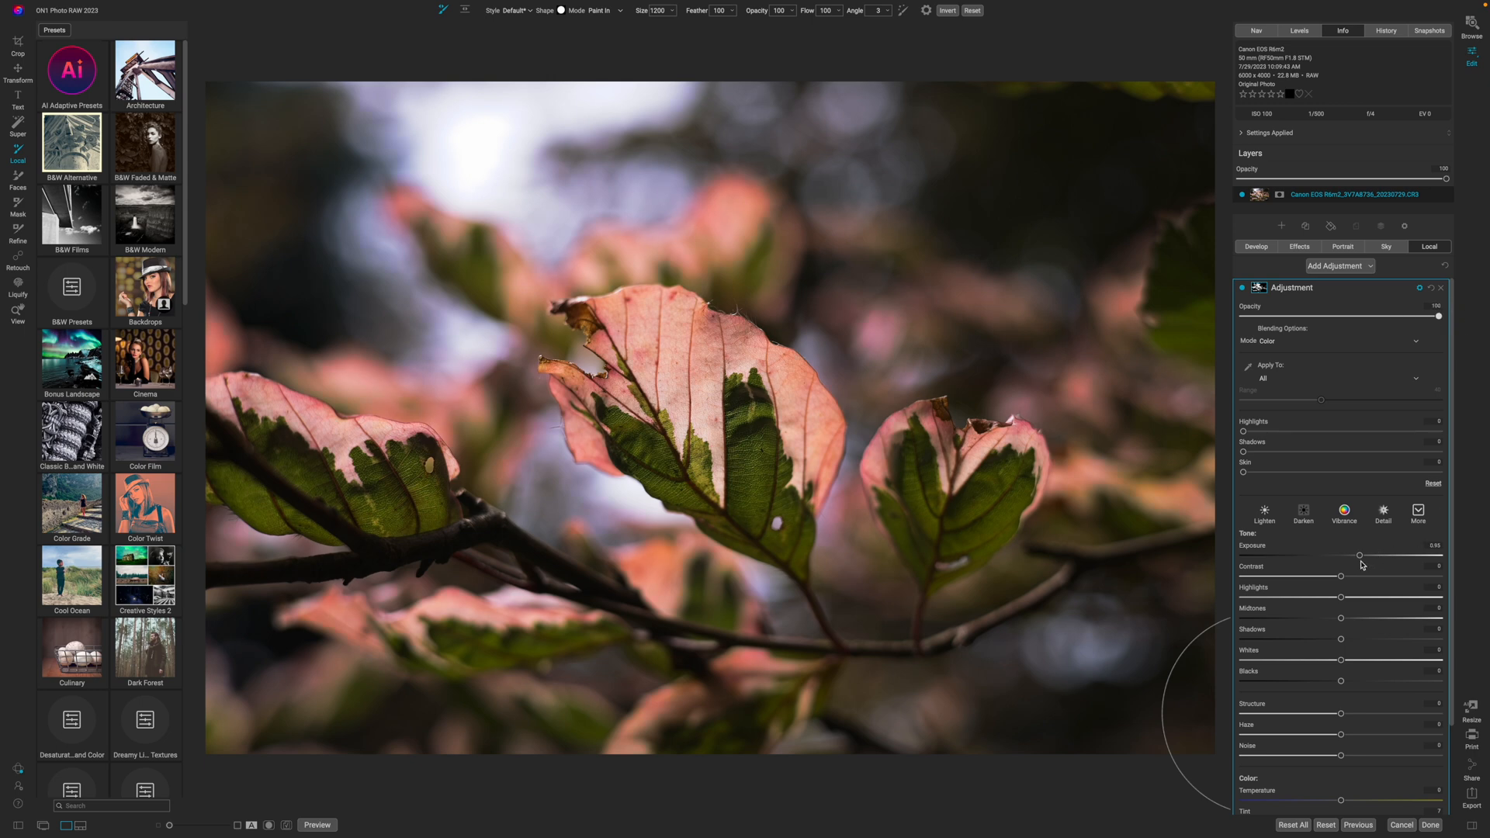
mouse_move(1339, 576)
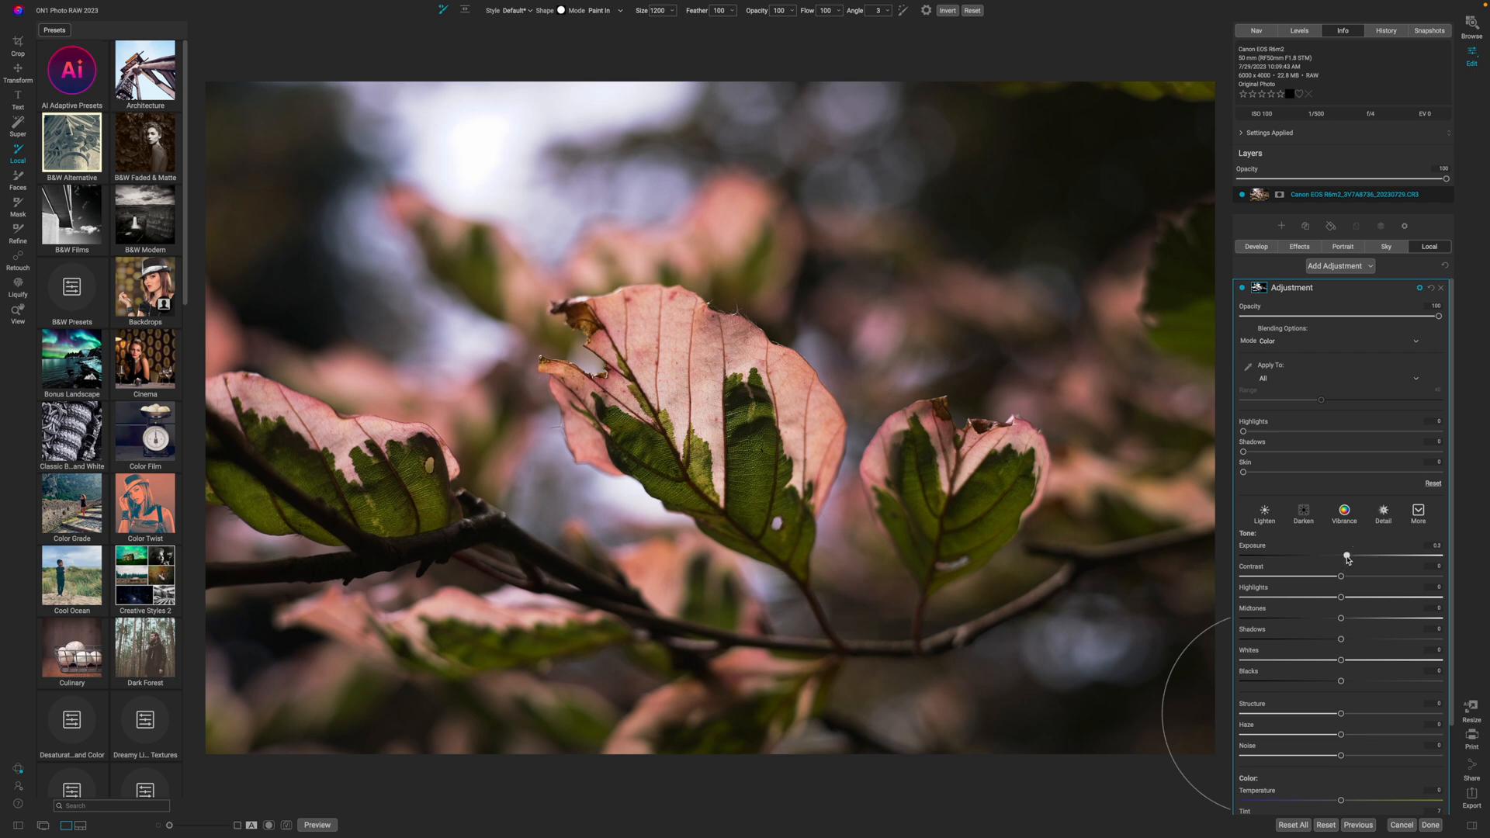
mouse_move(1348, 557)
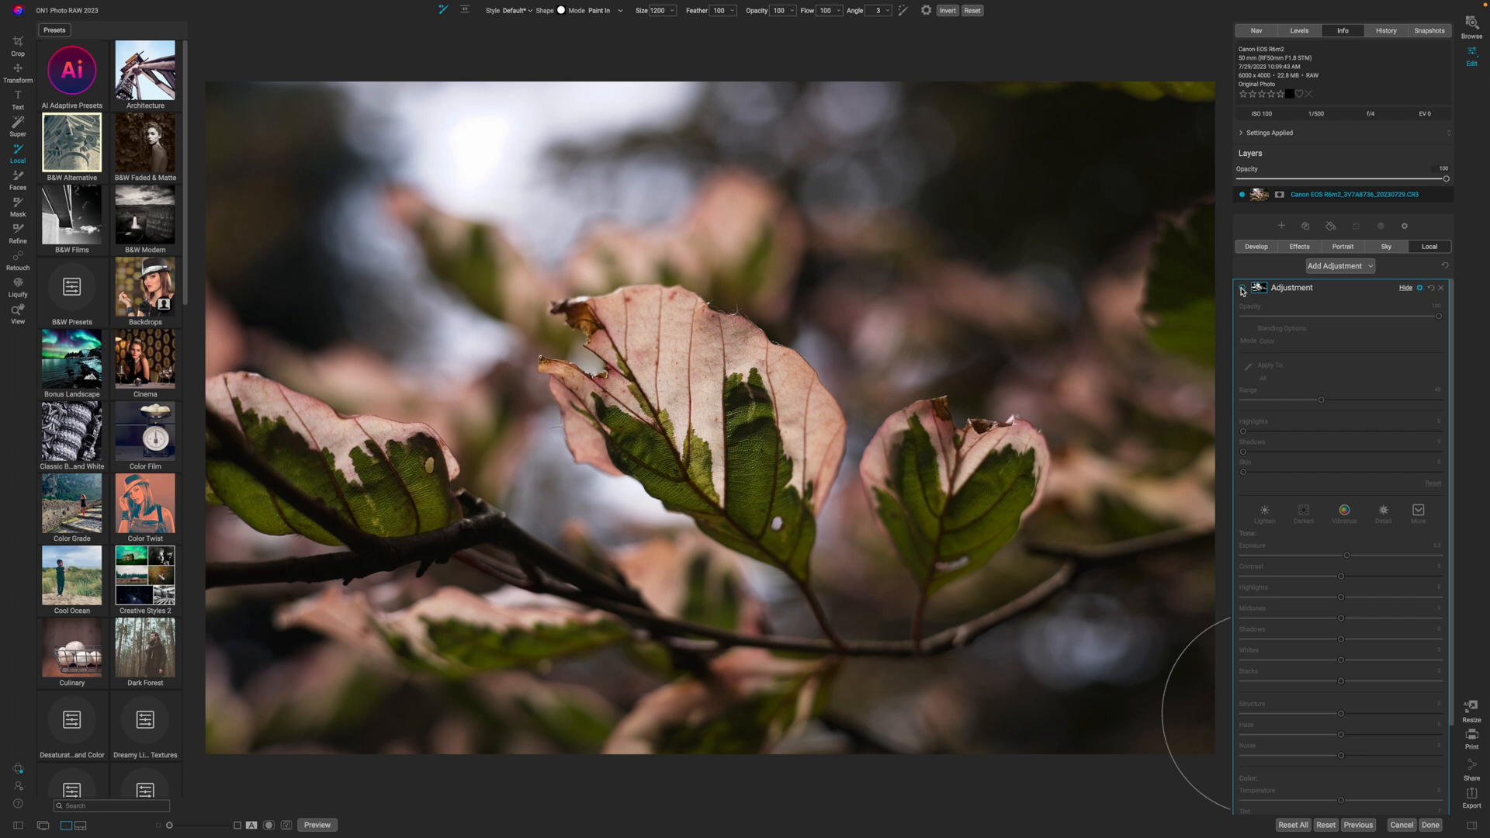
click(1242, 291)
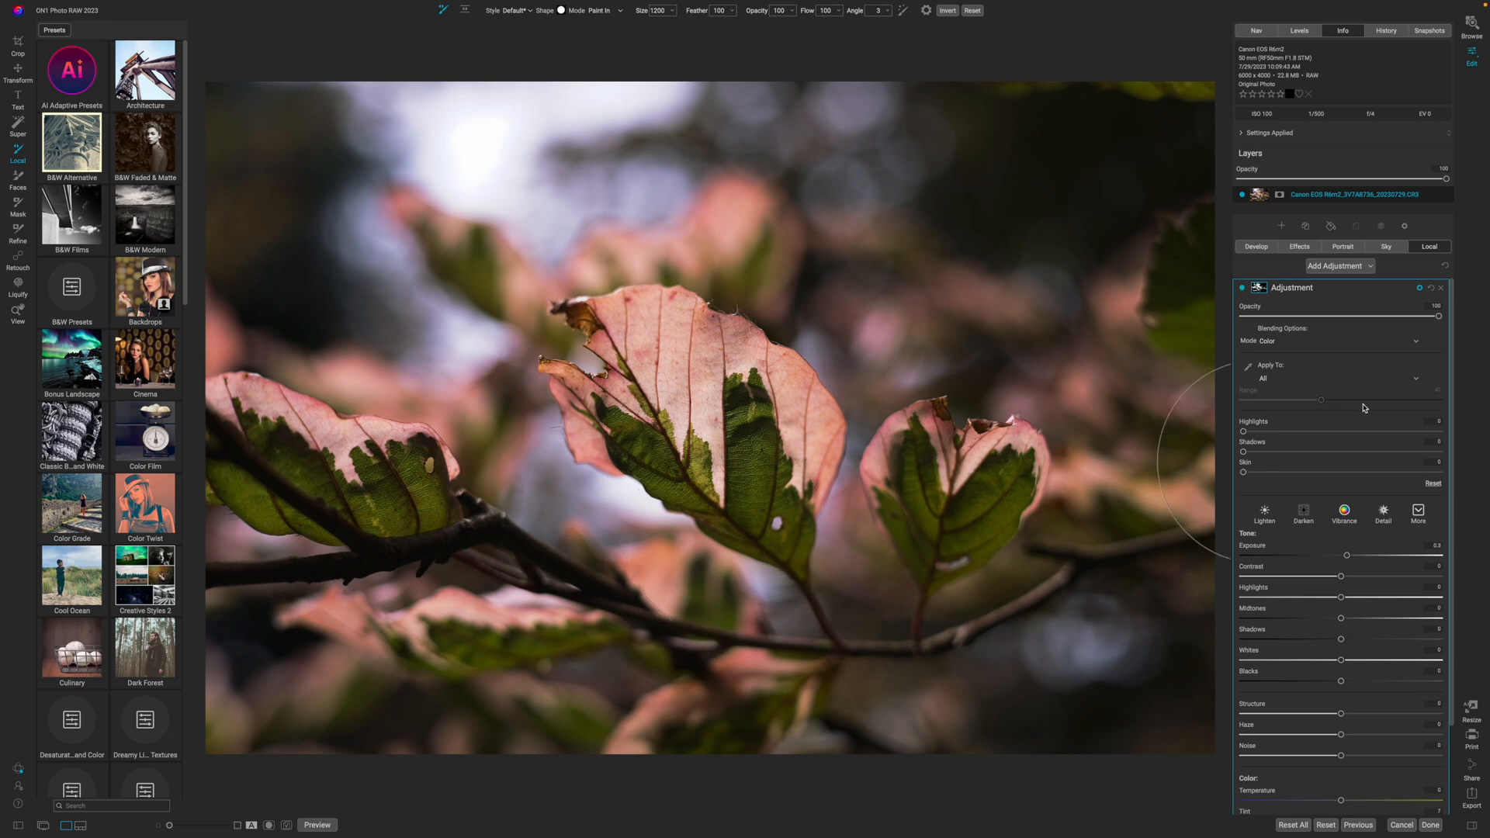
Limit the Color-blend adjustment's mask to a colour range sampled from the leaves.
click(1434, 287)
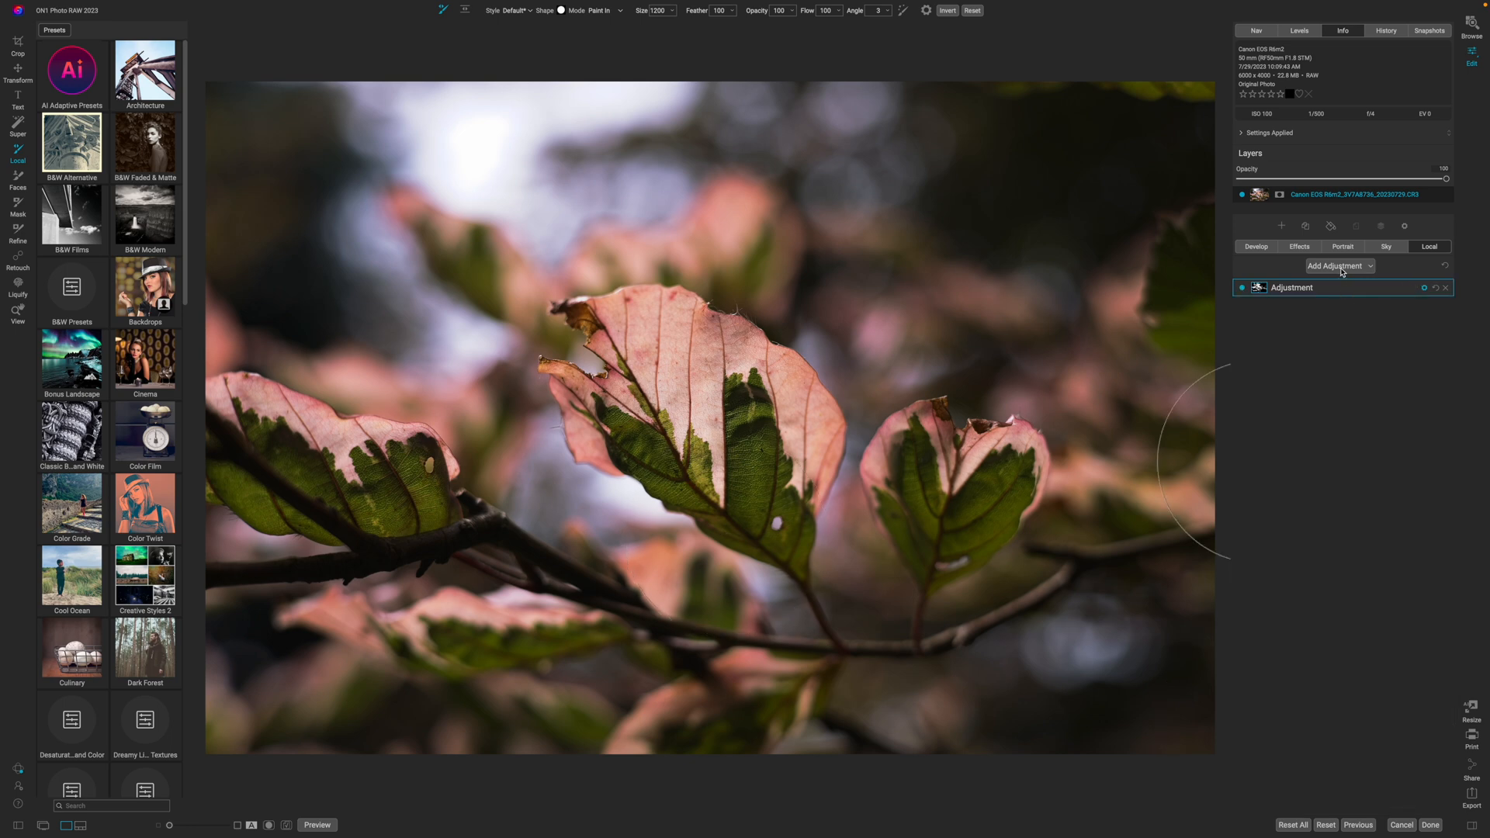
click(1293, 287)
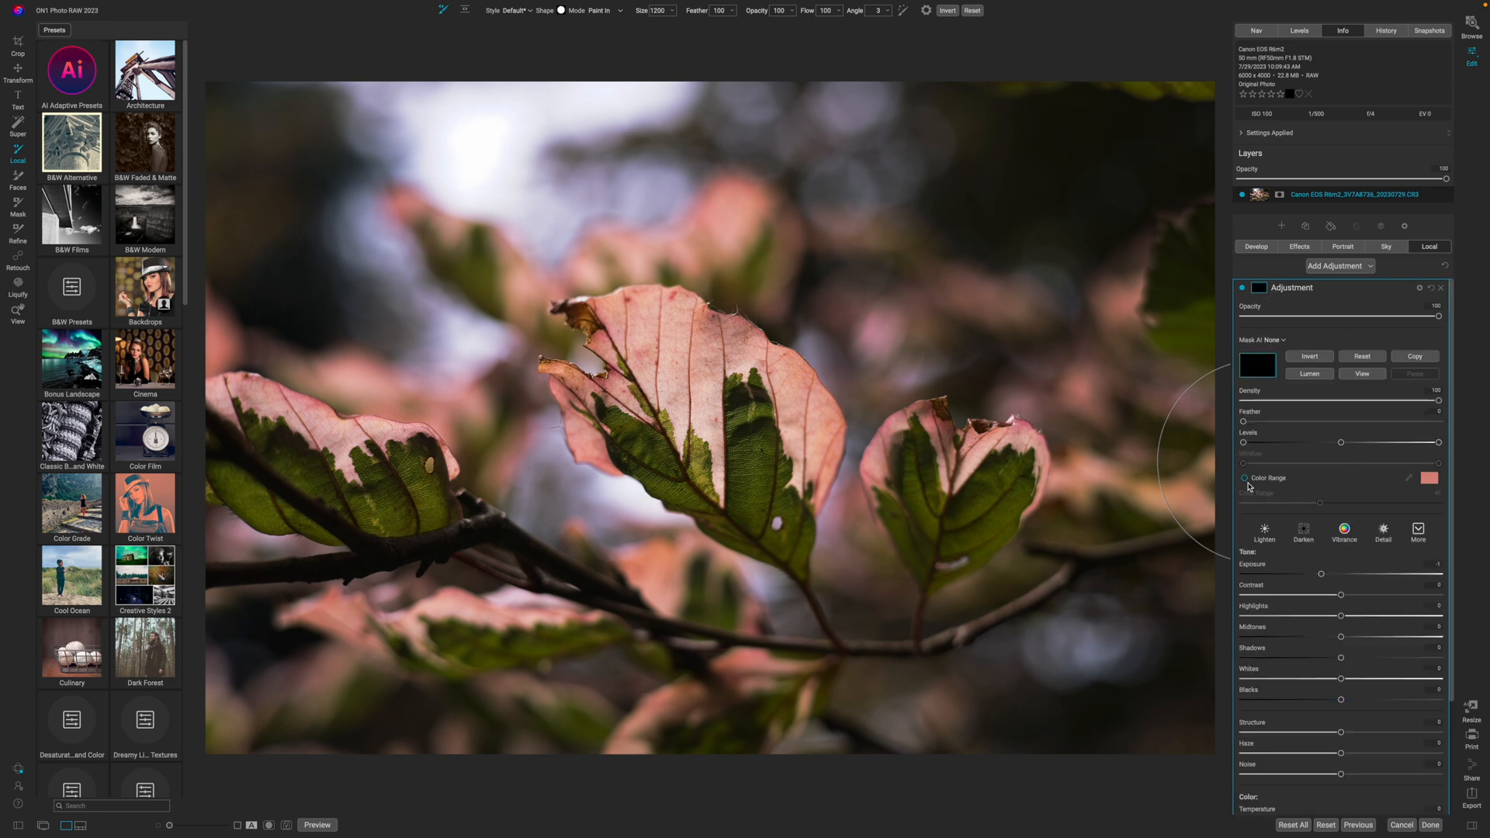
click(1244, 478)
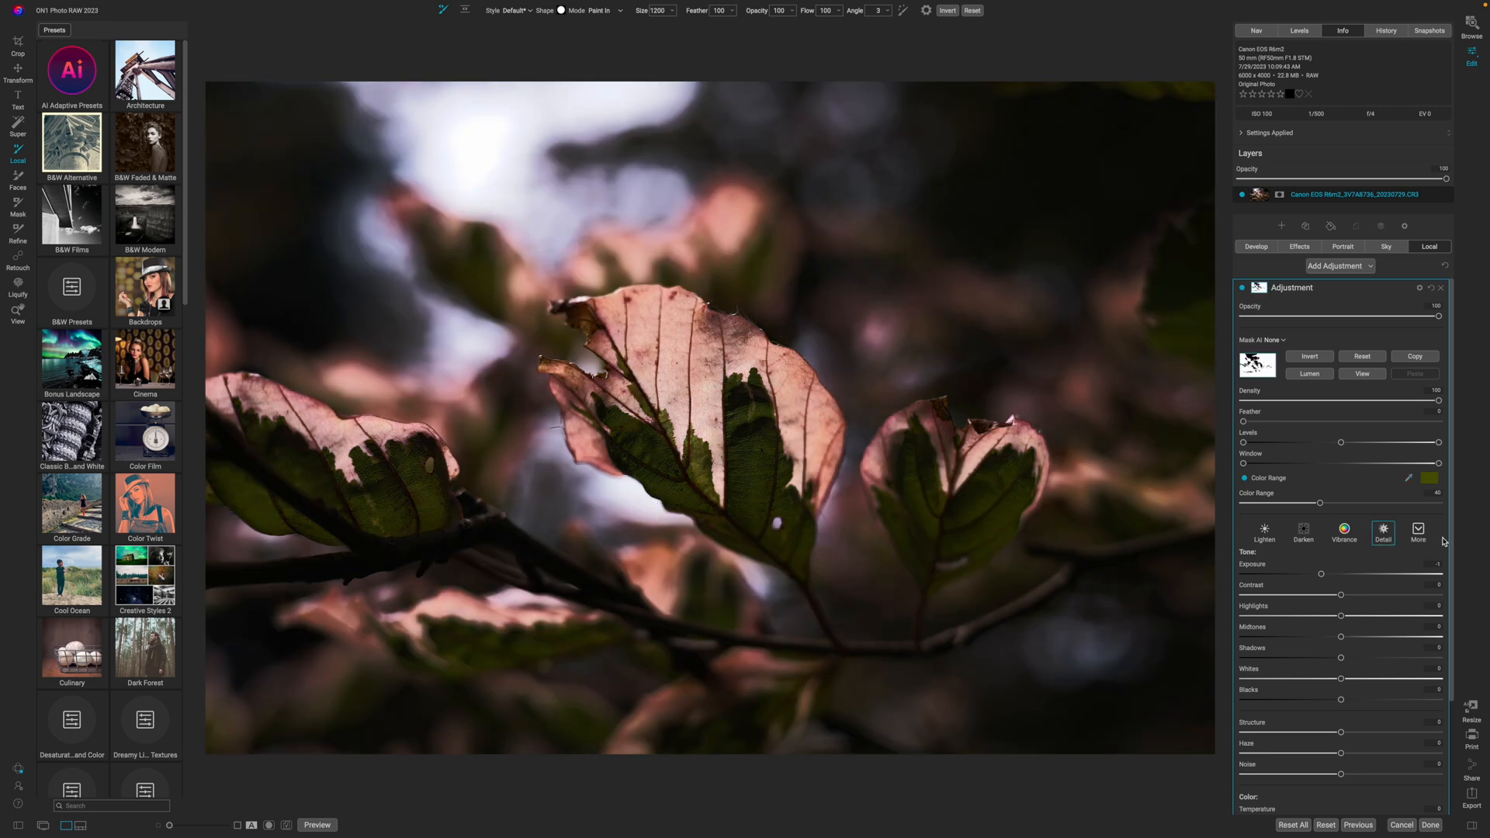
click(1362, 374)
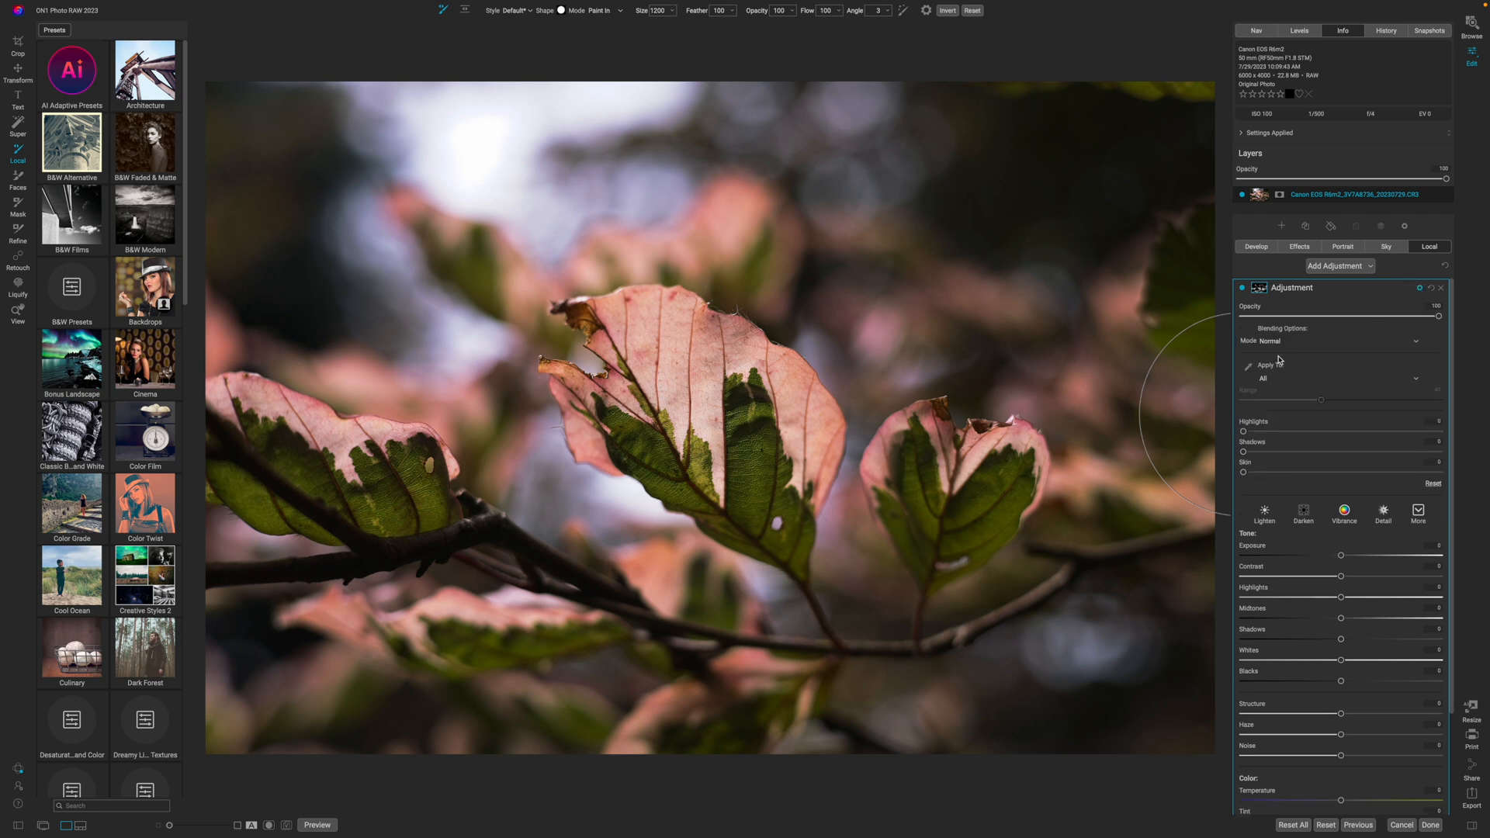
Set the second adjustment to Color blend mode and toggle it to compare the greens.
click(1416, 340)
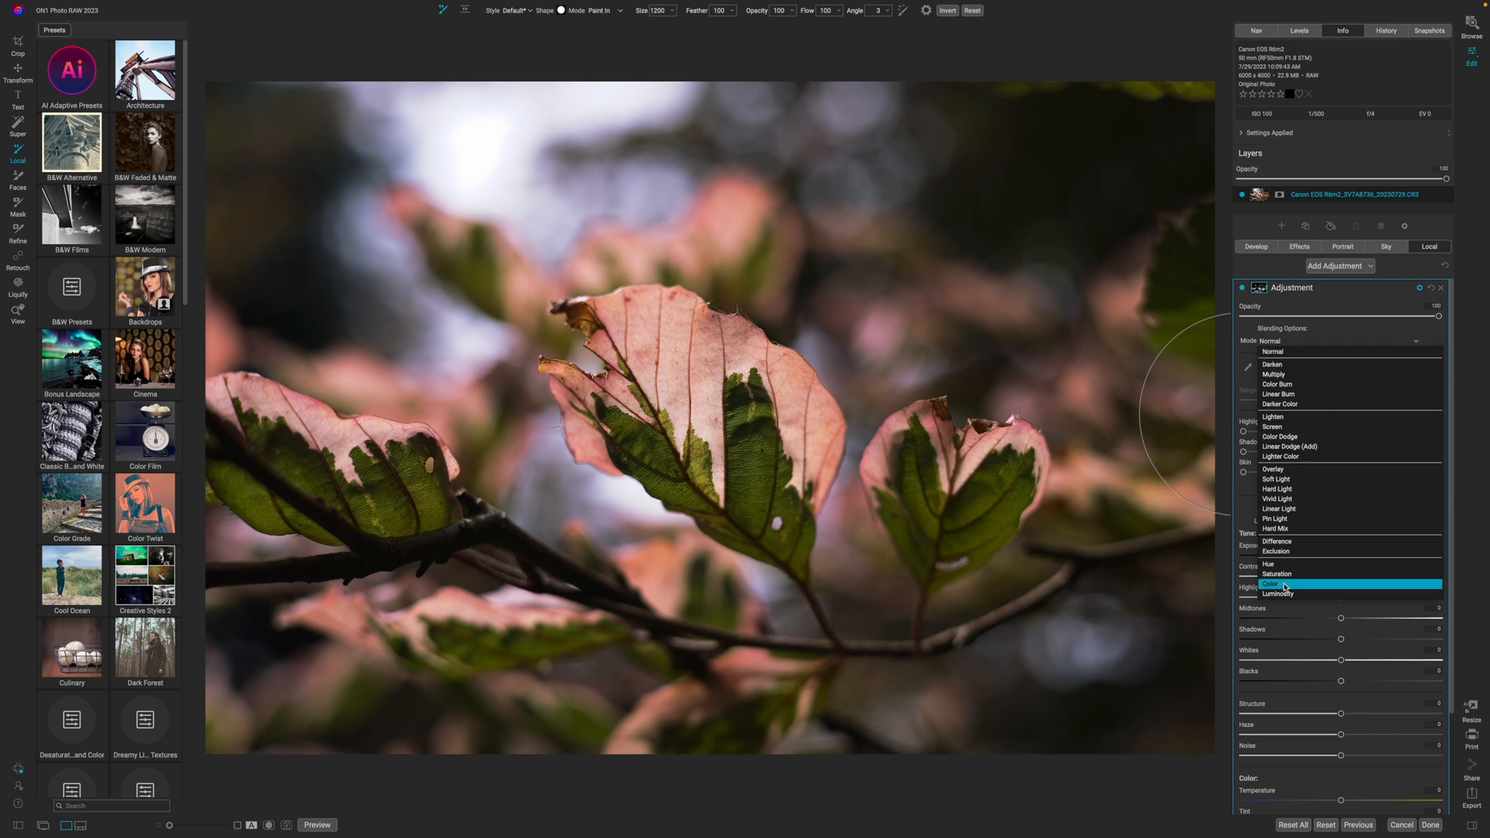
click(1273, 585)
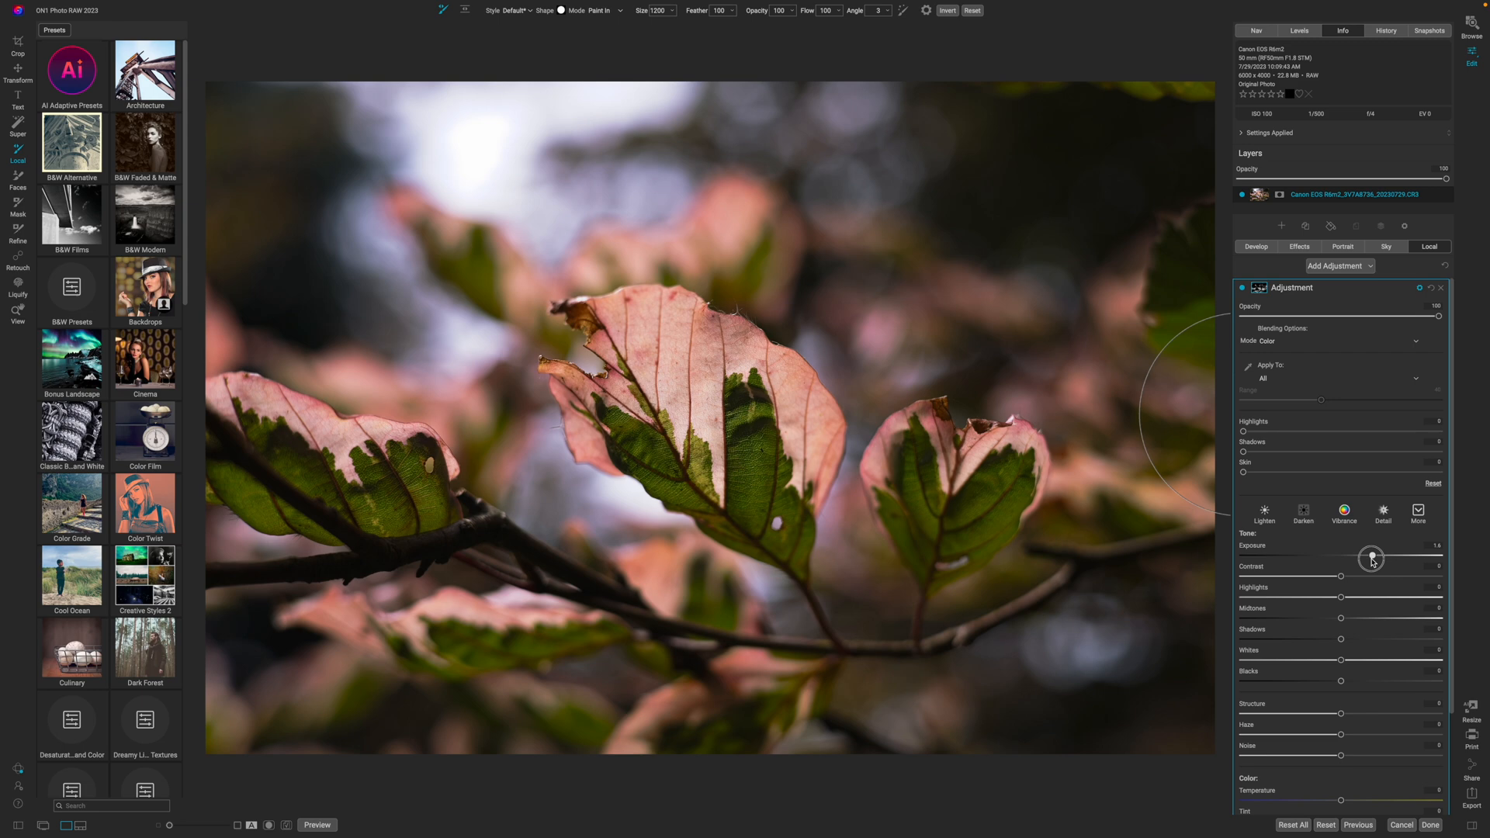
click(1241, 289)
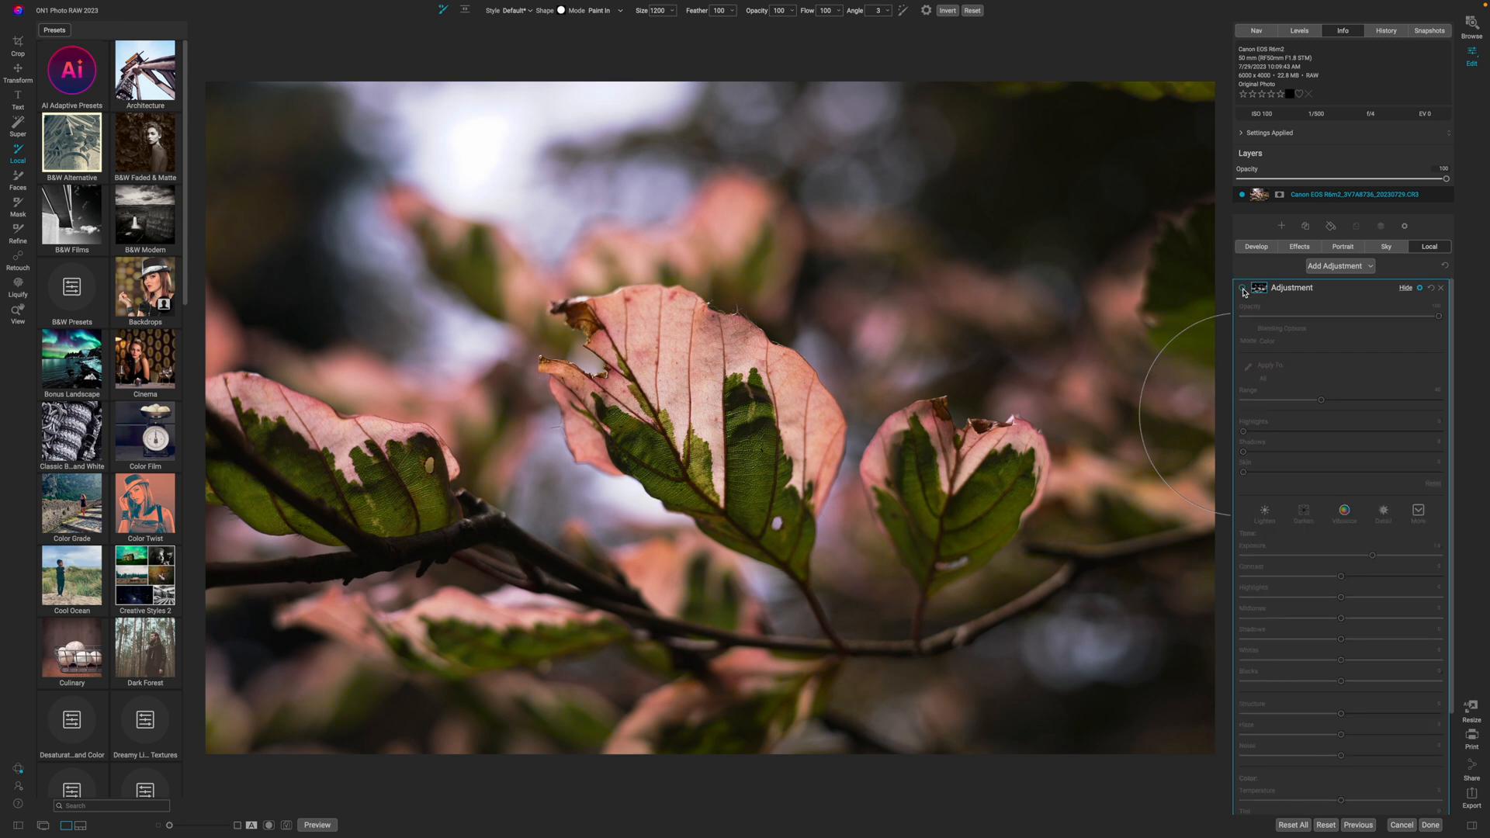
click(1242, 288)
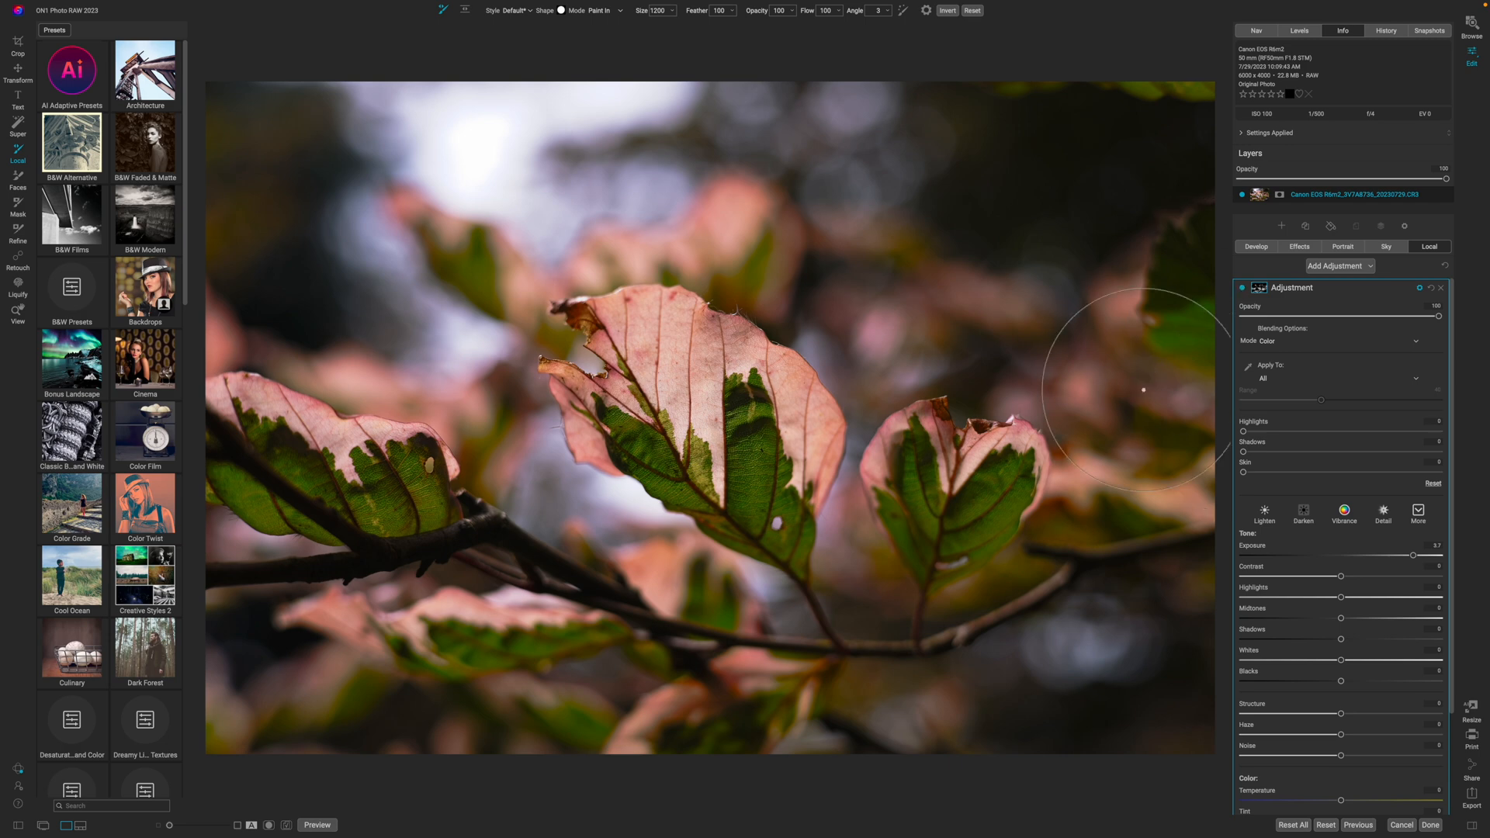
mouse_move(1340, 423)
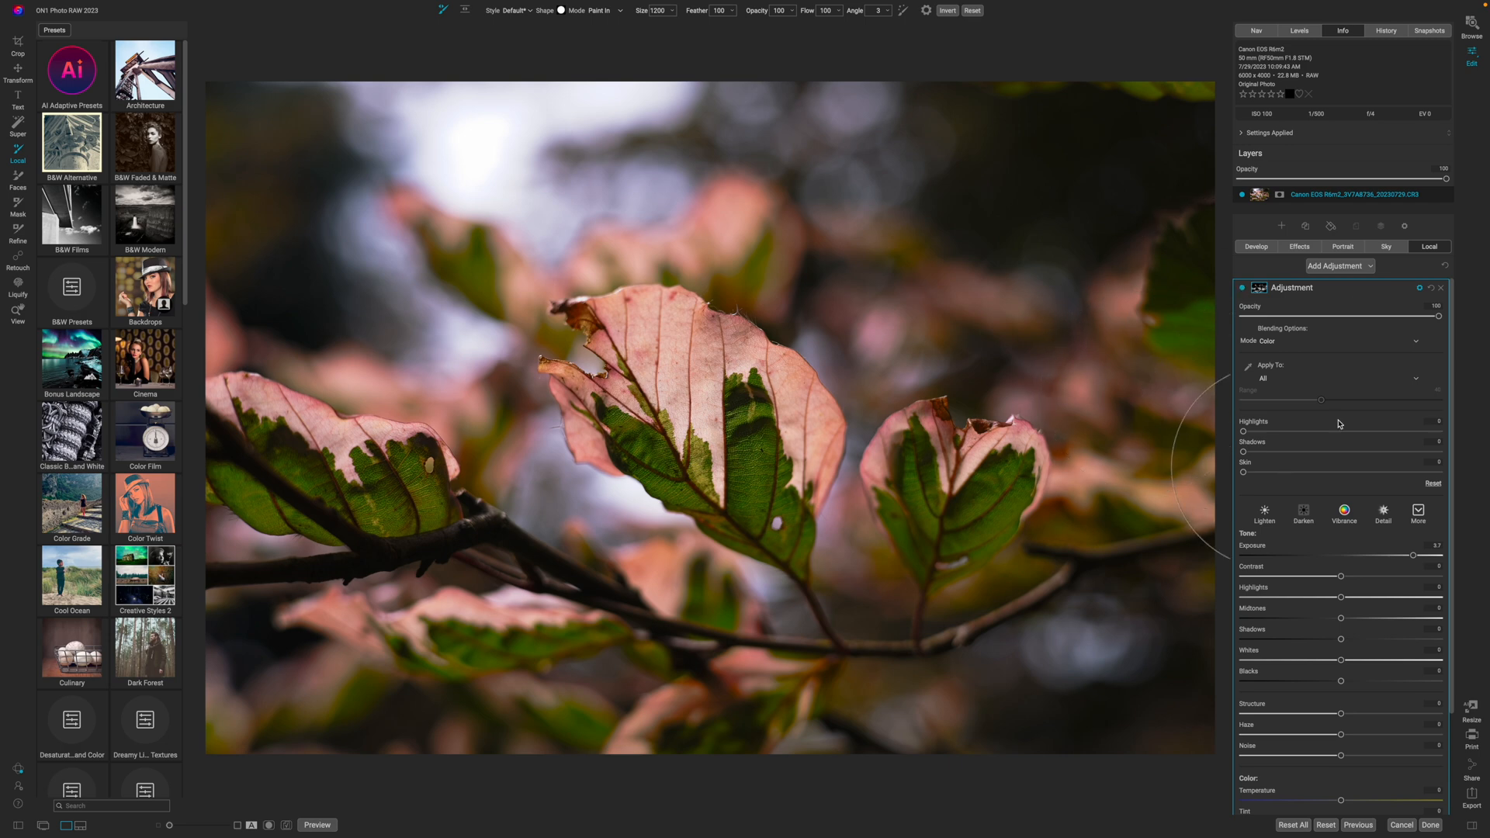
Add a third adjustment with a centred Vignette mask preset around the leaves.
click(1338, 266)
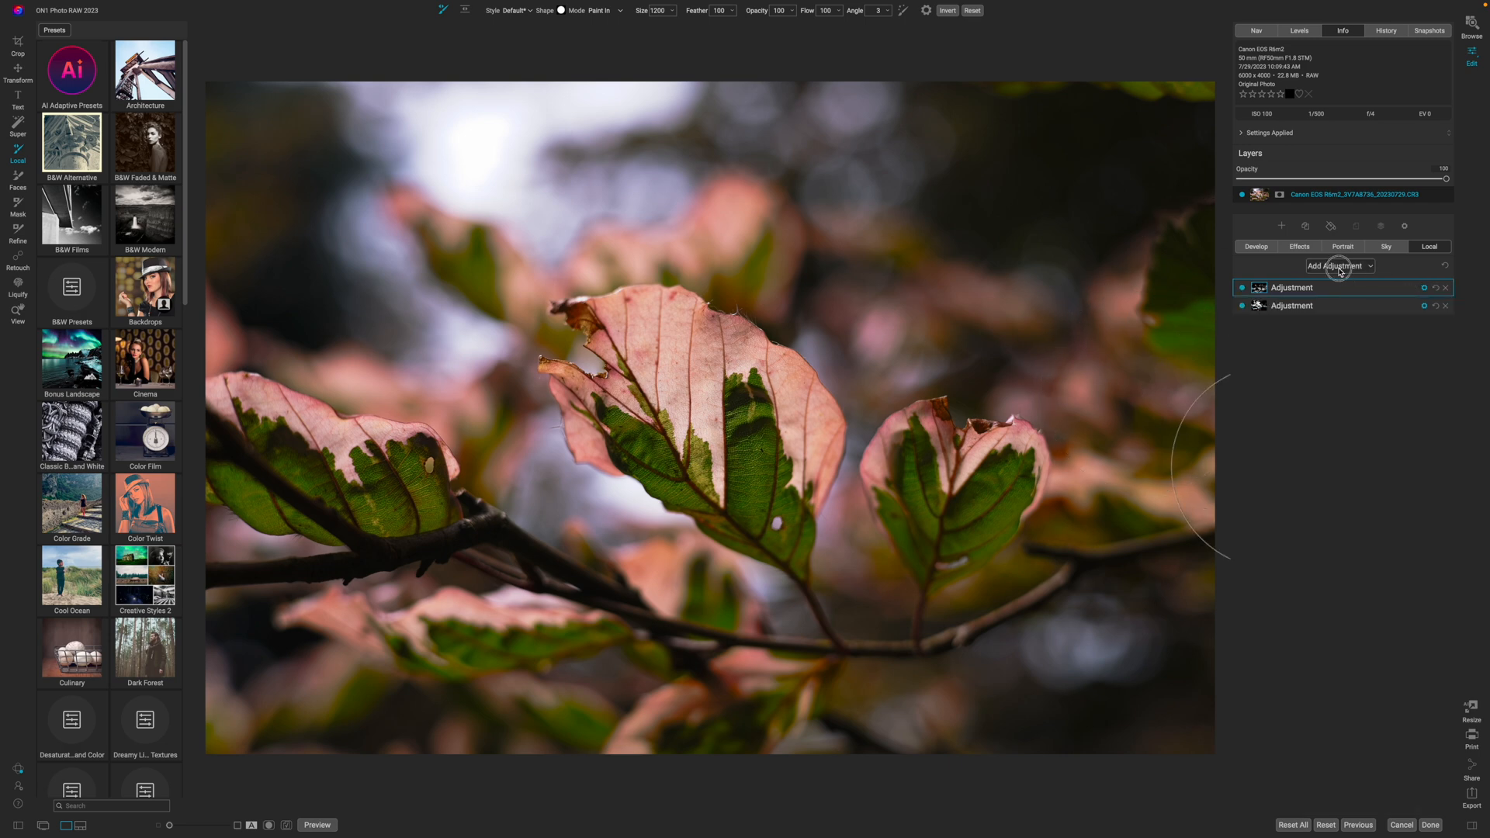
click(1291, 288)
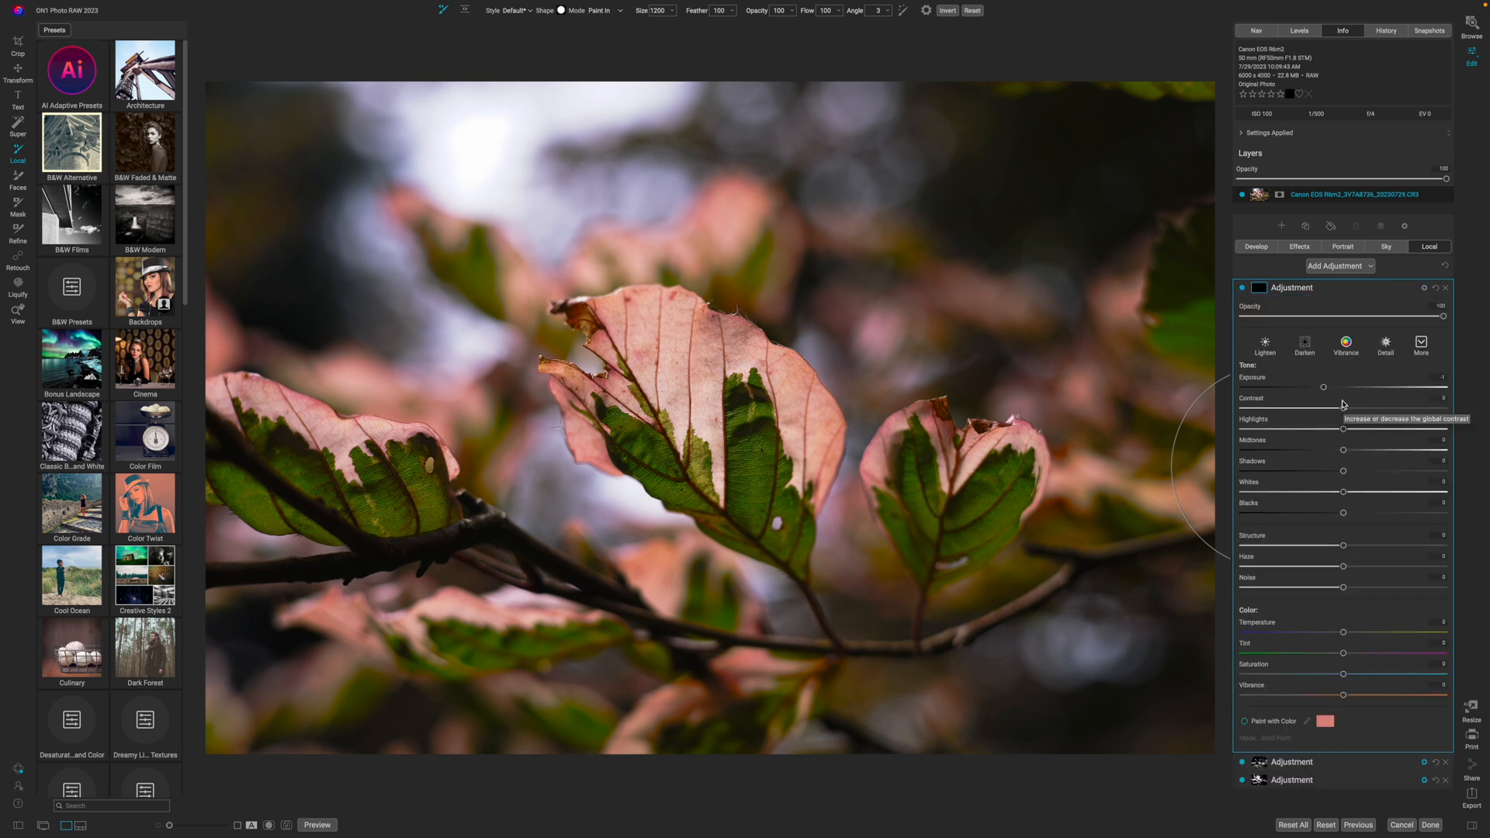
mouse_move(1335, 310)
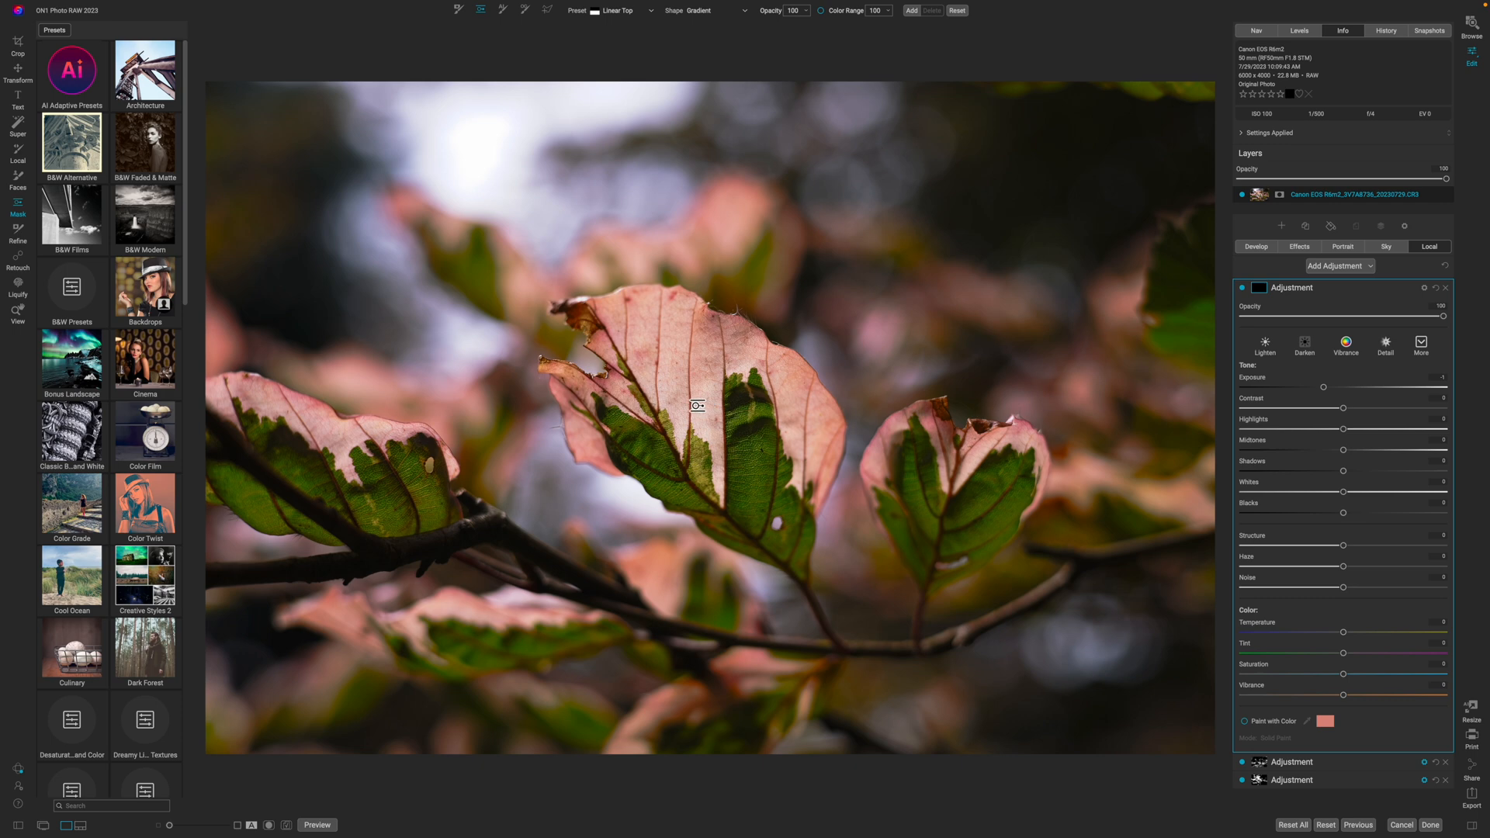
click(621, 11)
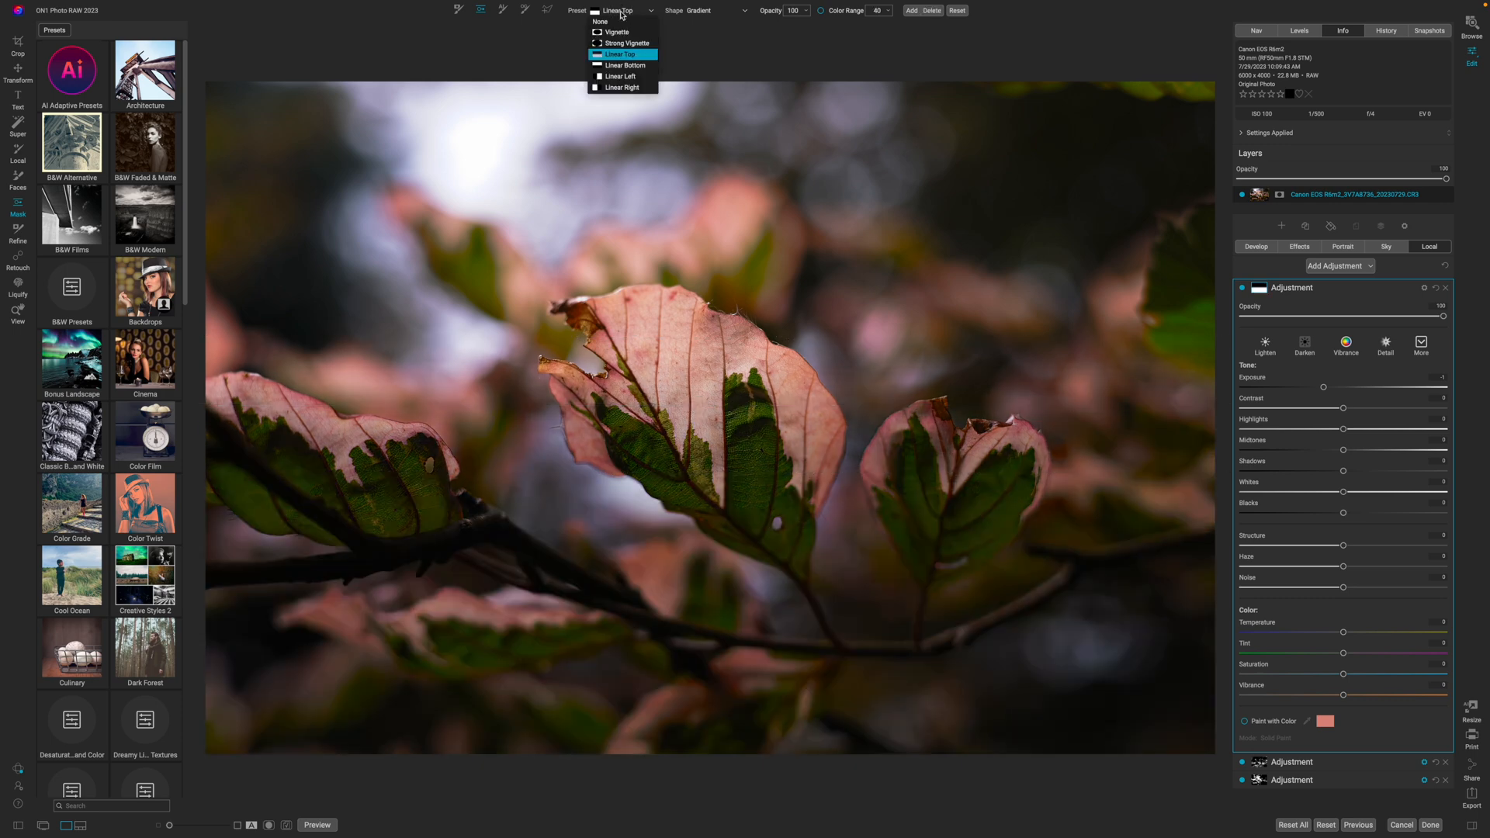
click(616, 31)
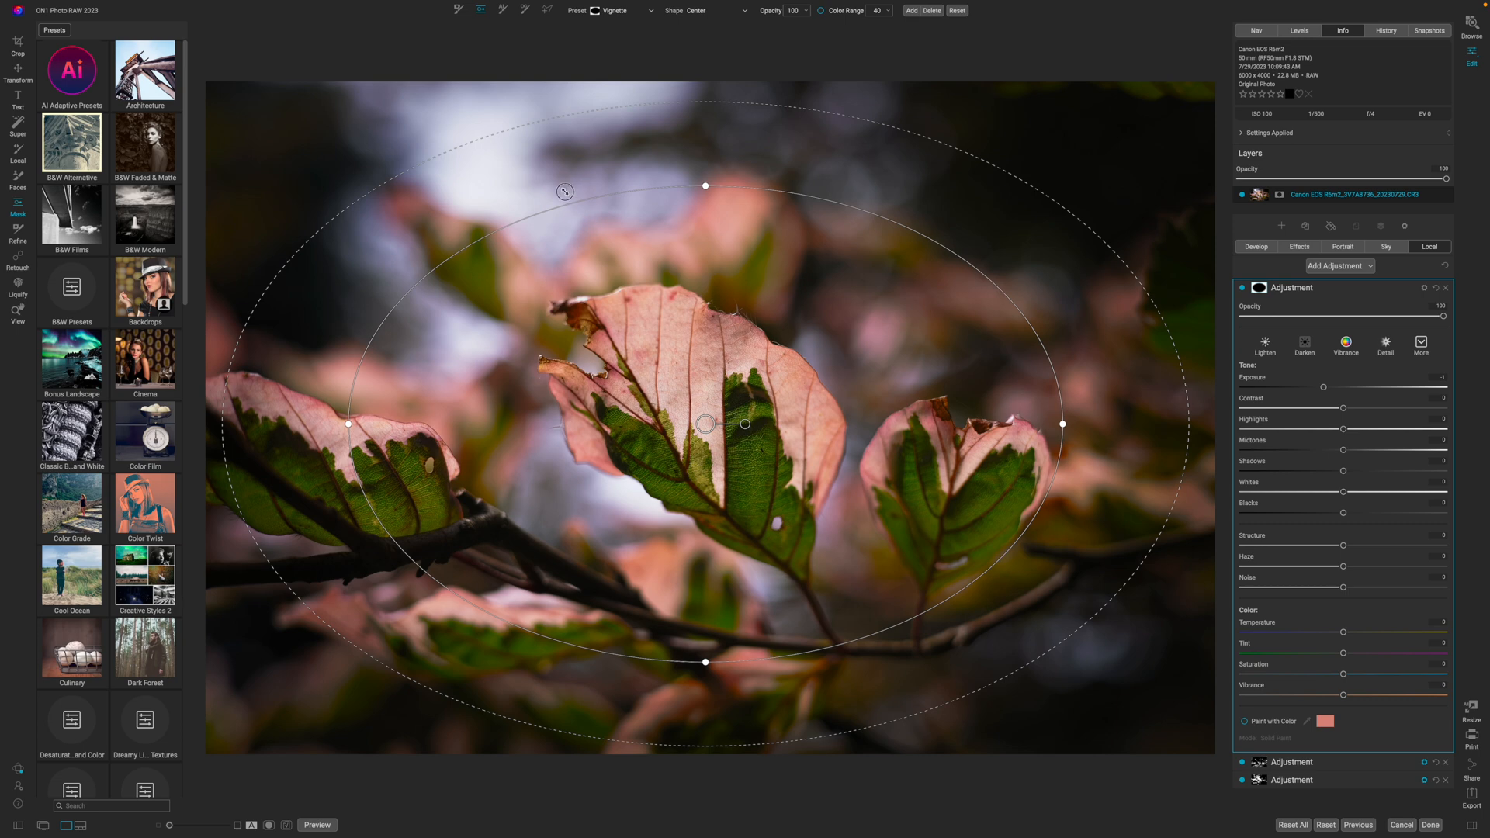
click(623, 11)
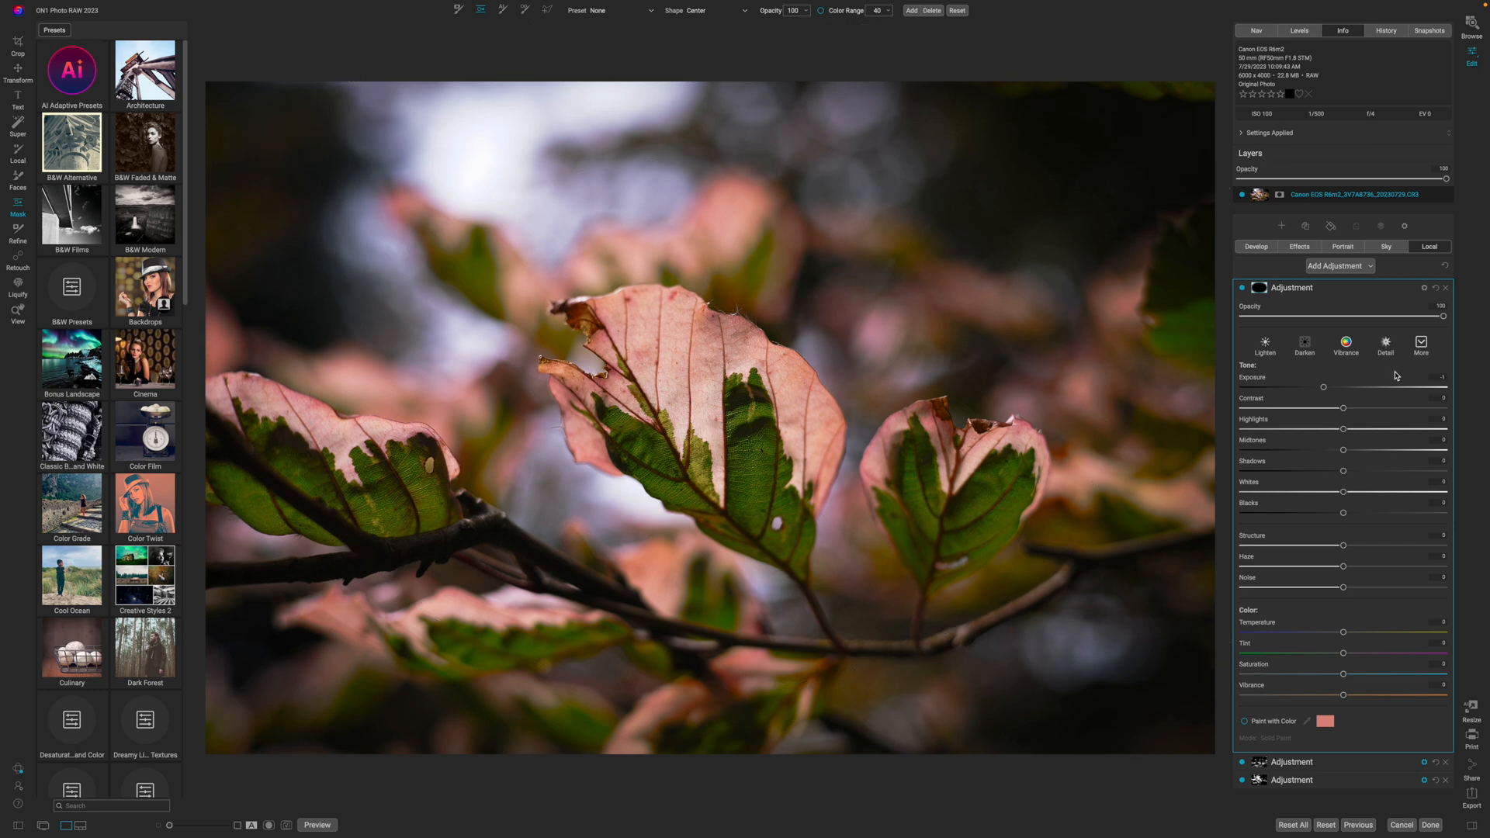
Toggle the darkened vignette and compare the edit with the original photo.
click(1242, 289)
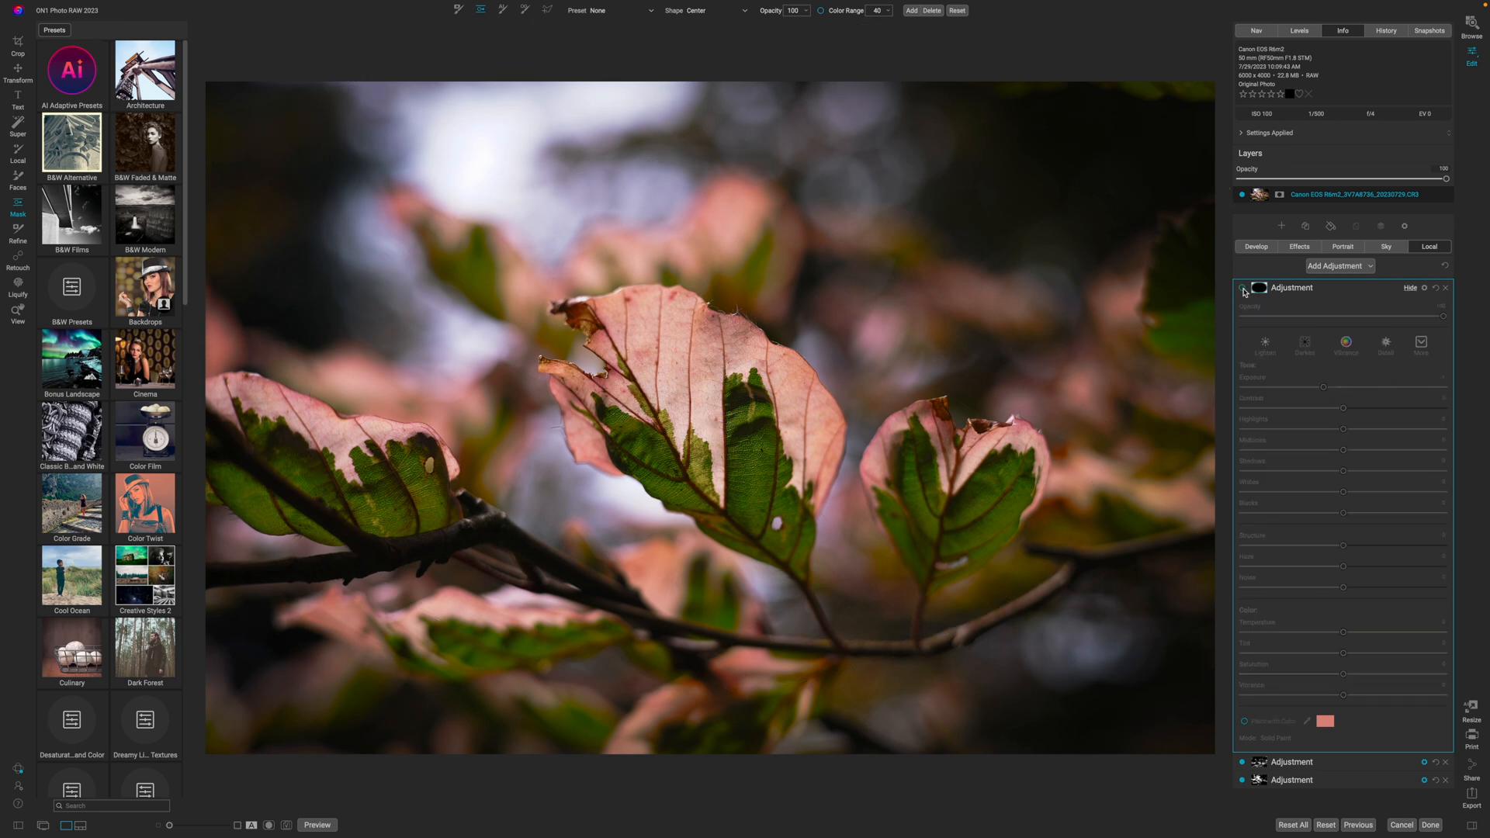
click(1242, 289)
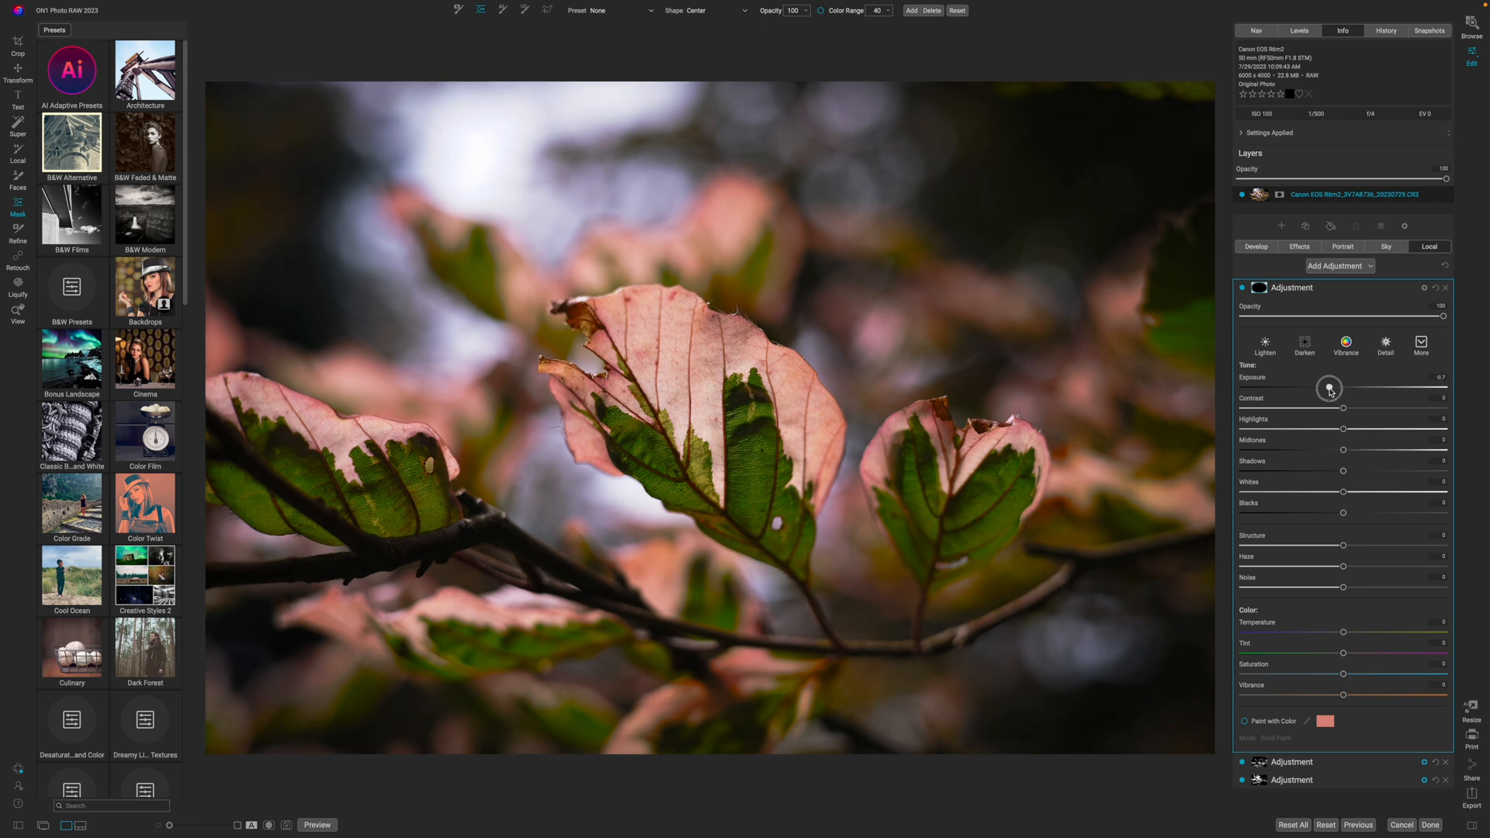
click(1242, 289)
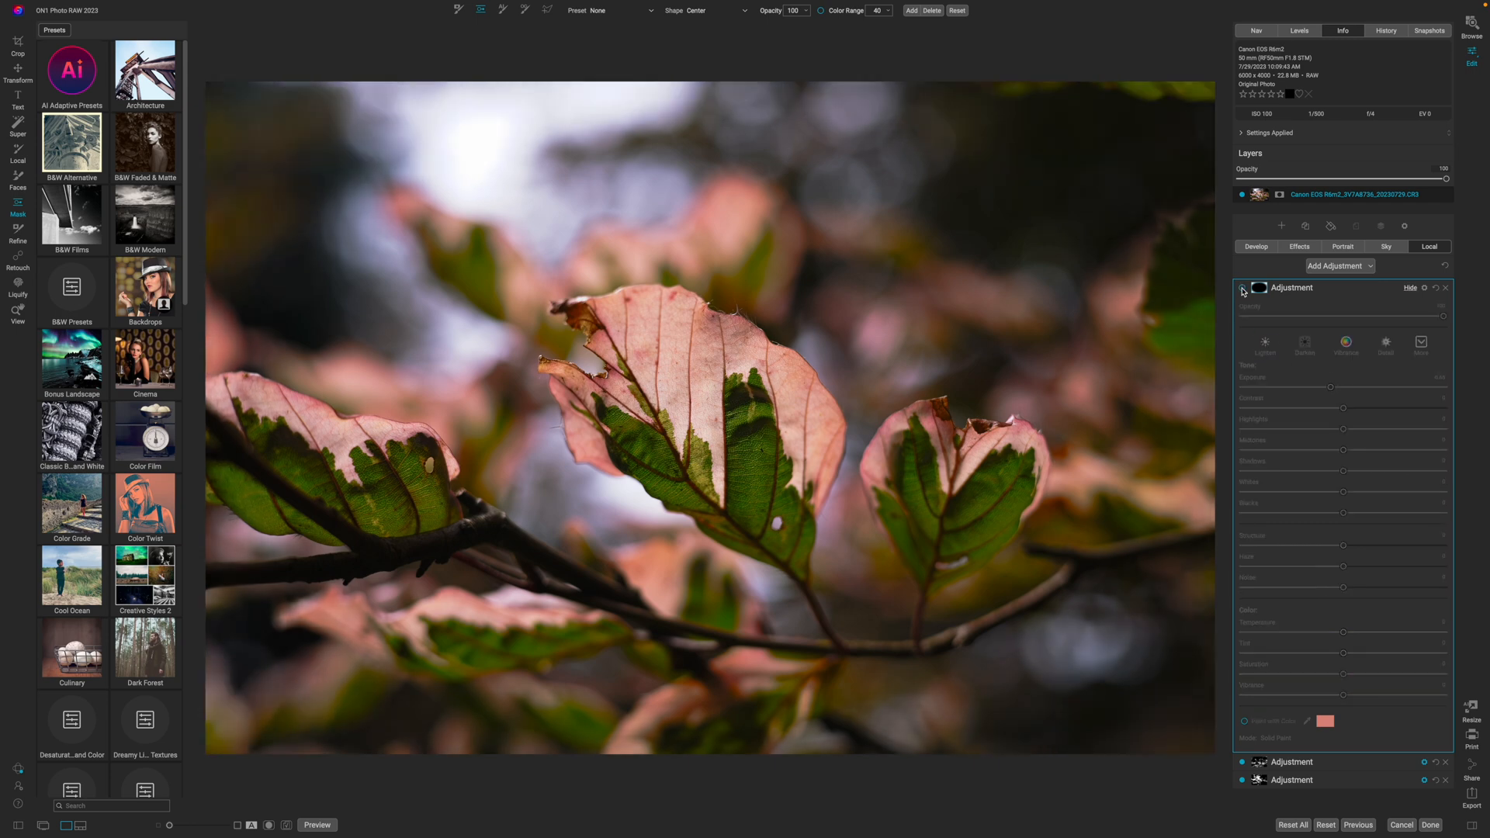
click(316, 825)
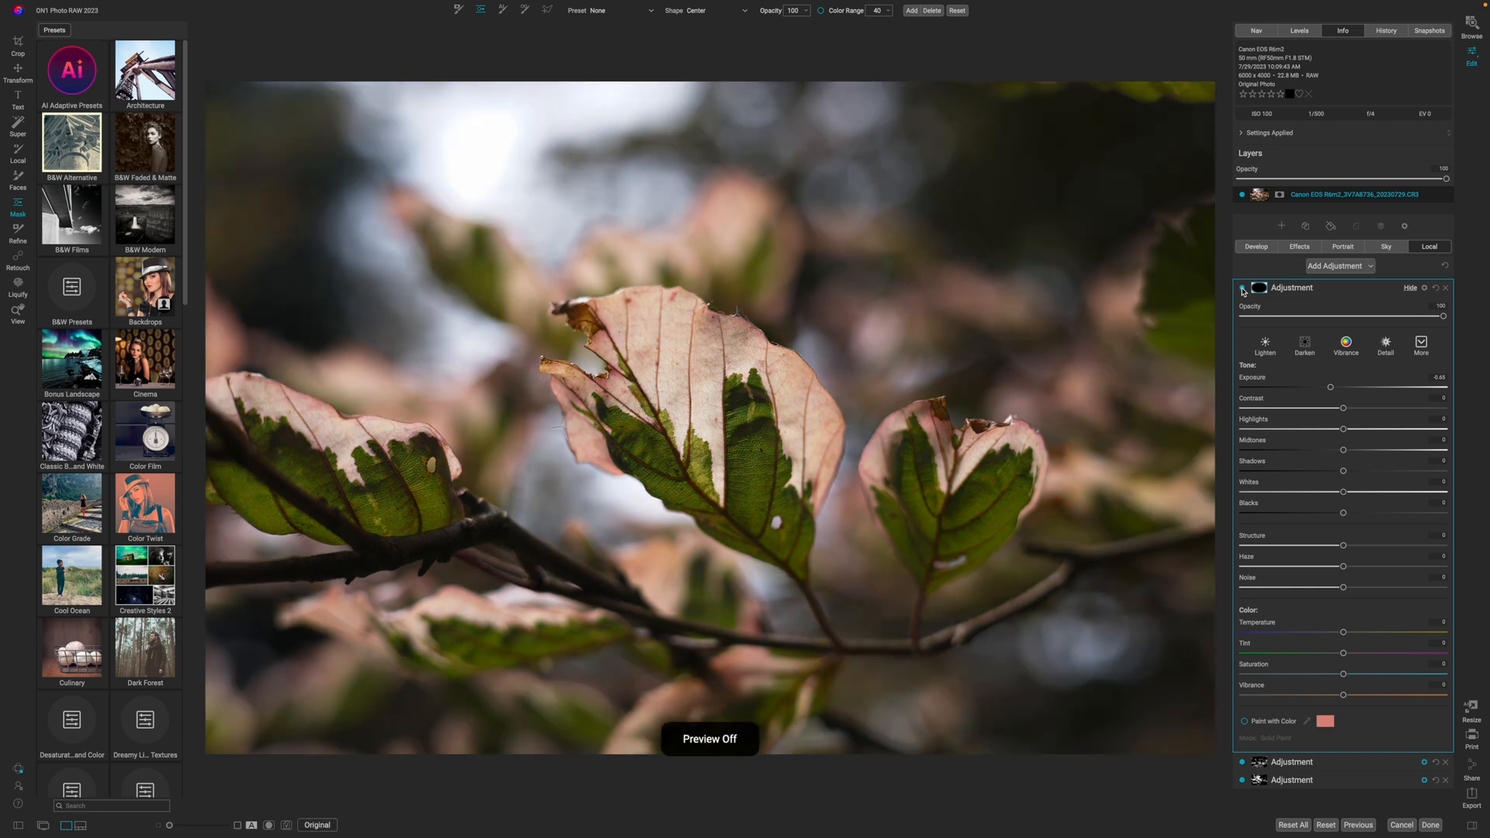